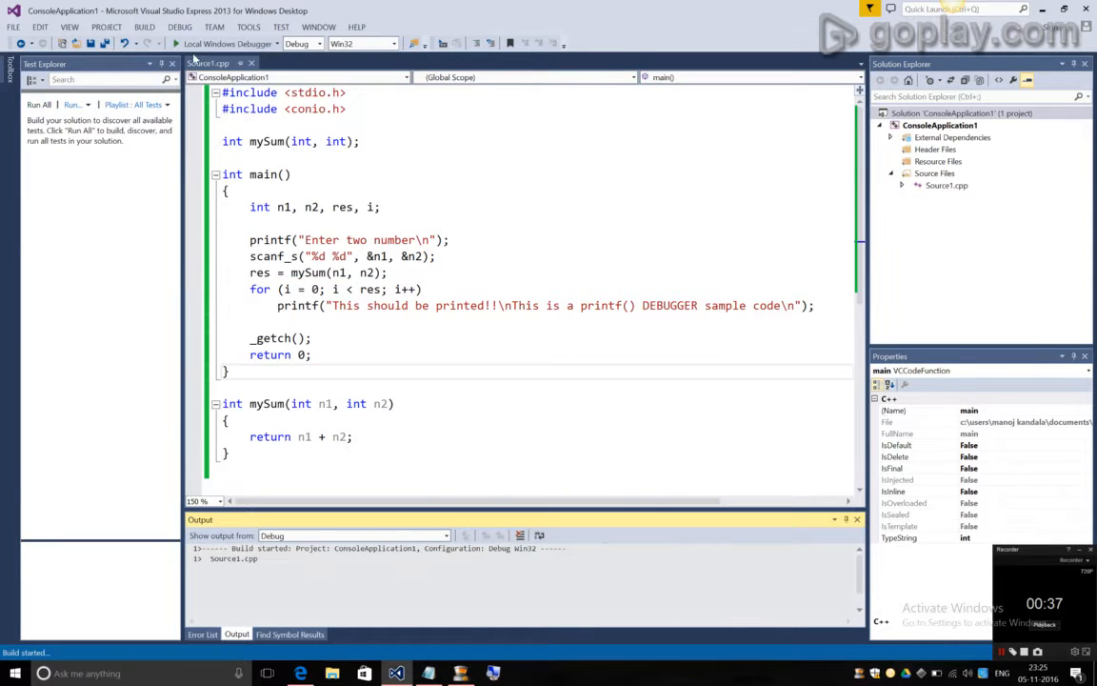
Run the sum program and try the inputs 3 1 and then -1 1 at its prompt.
left_click(202, 44)
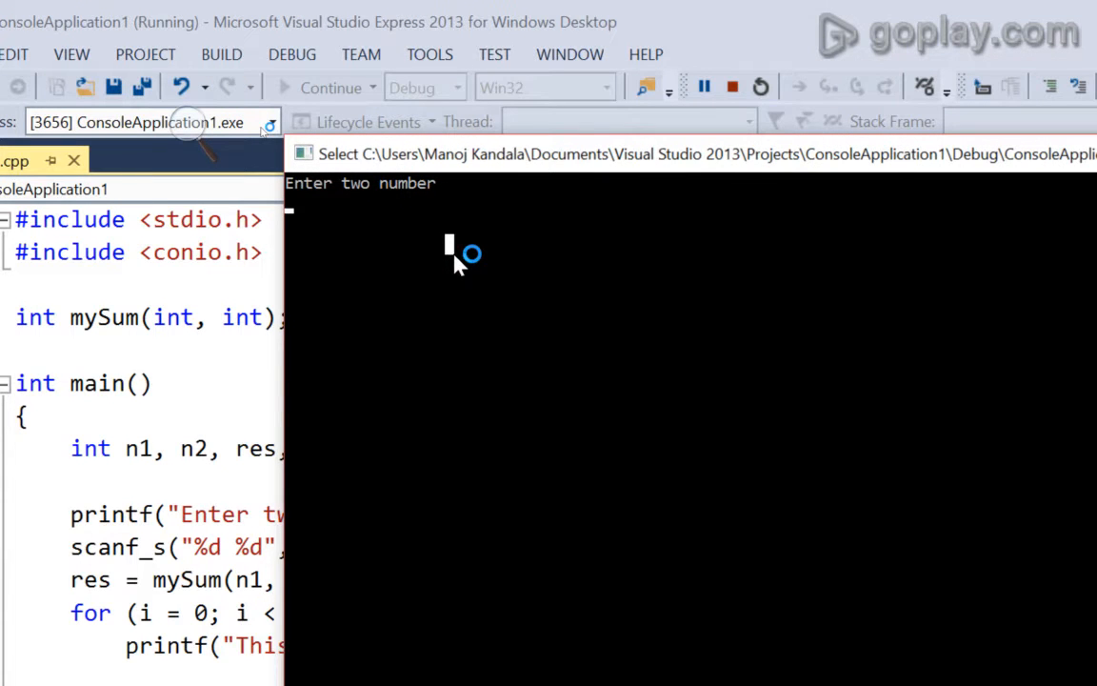
type("3 1")
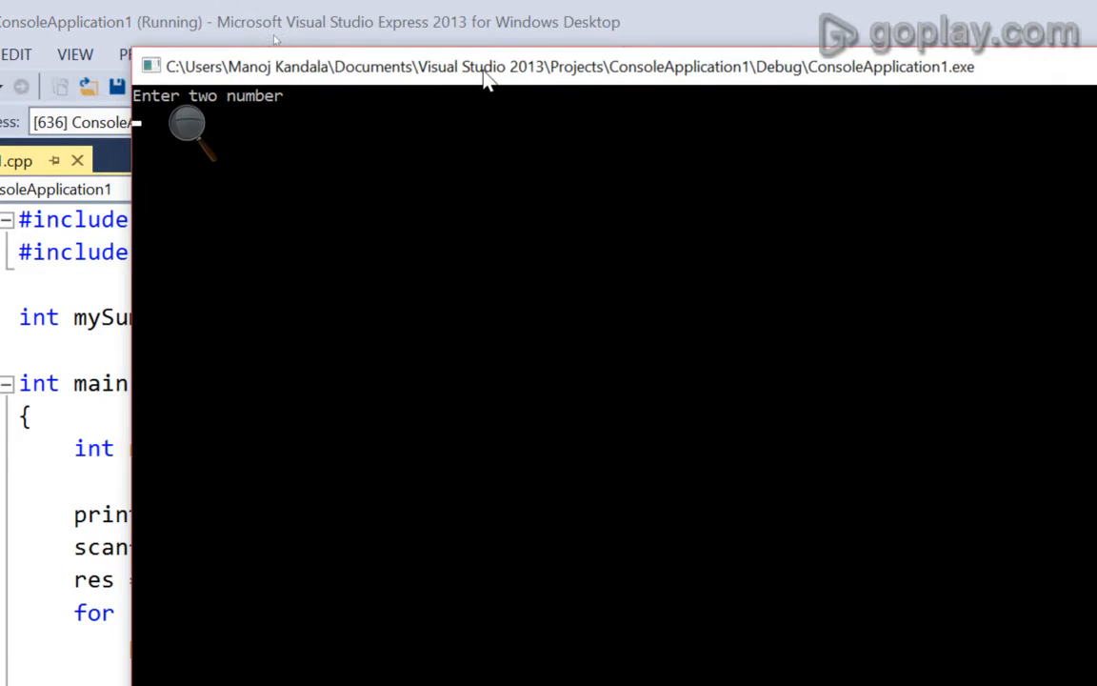
mouse_move(466, 274)
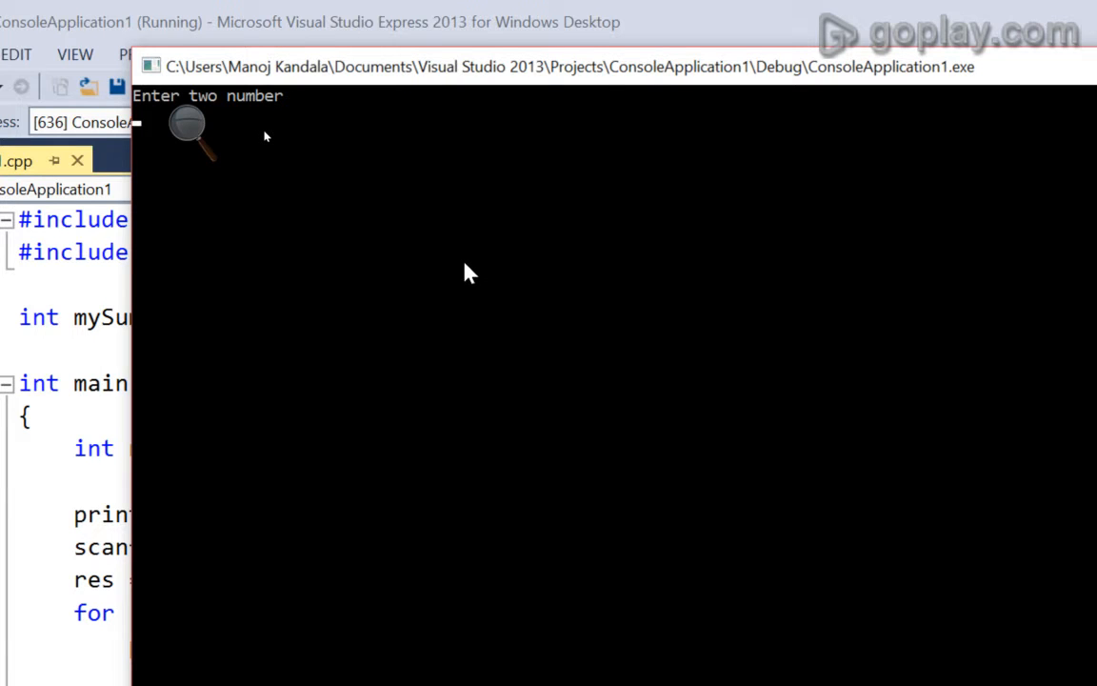
type("-1")
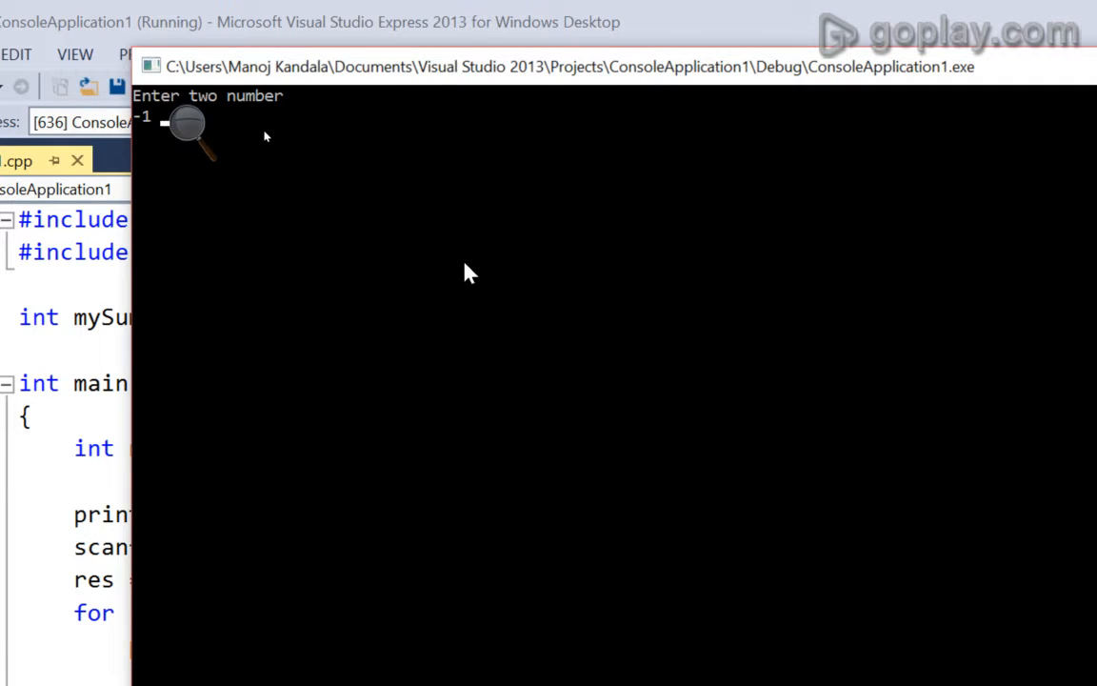
type("1")
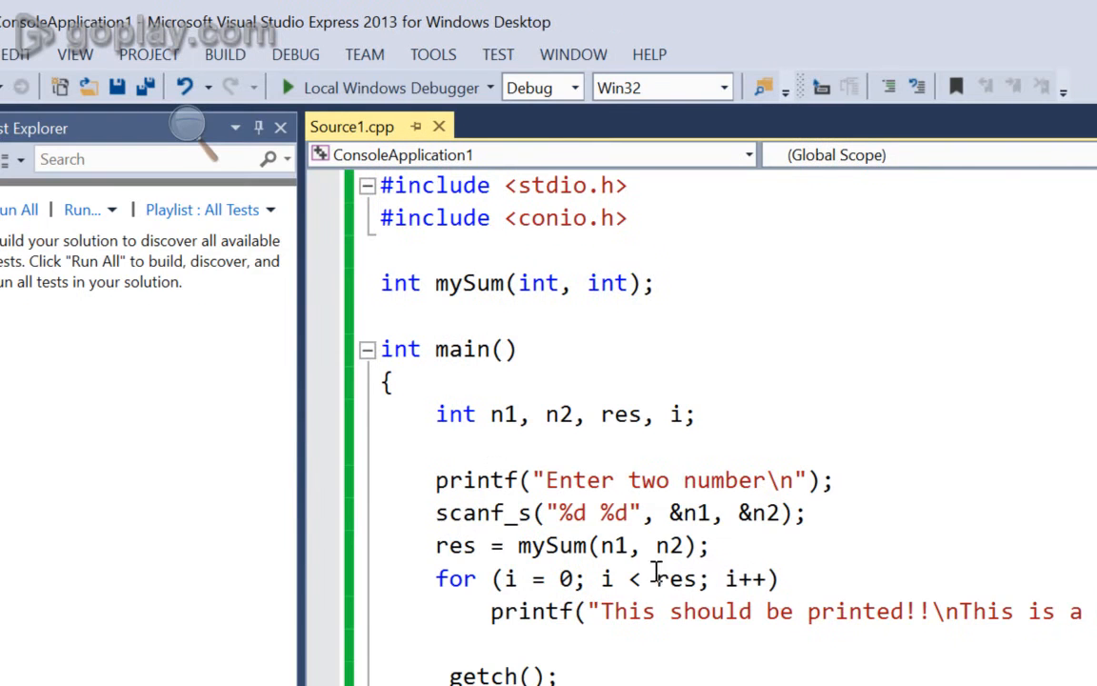
Add printf("%d", res); right after the res = mySum(n1, n2) call in main.
scroll("down", 3)
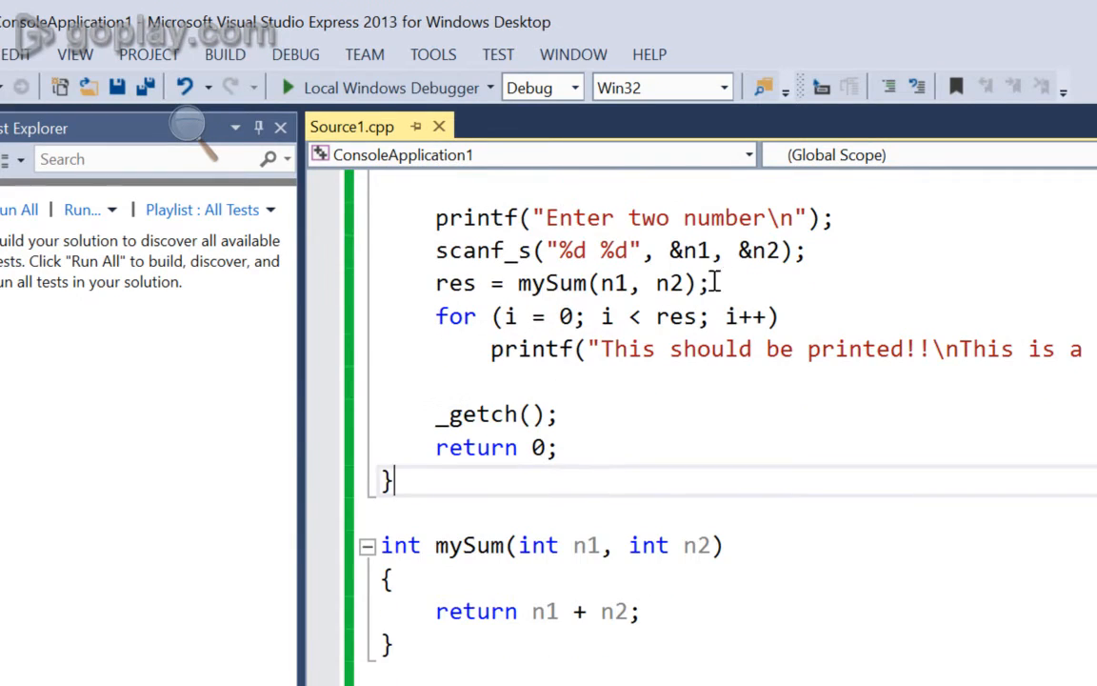
type("printf(")
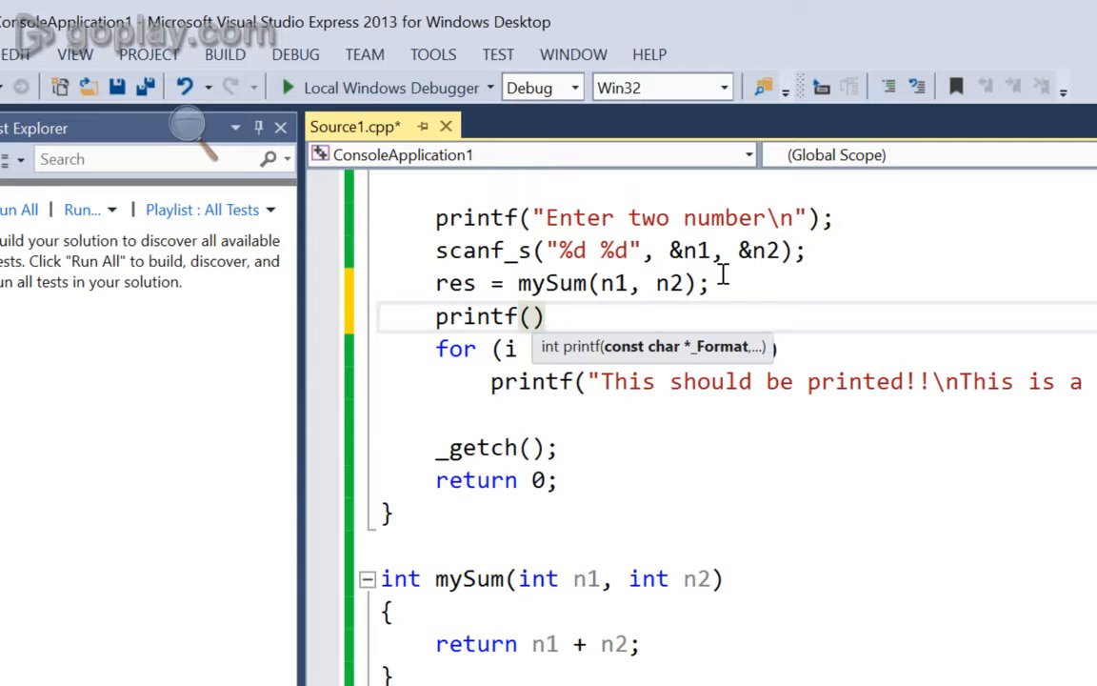
type("\"%d\"")
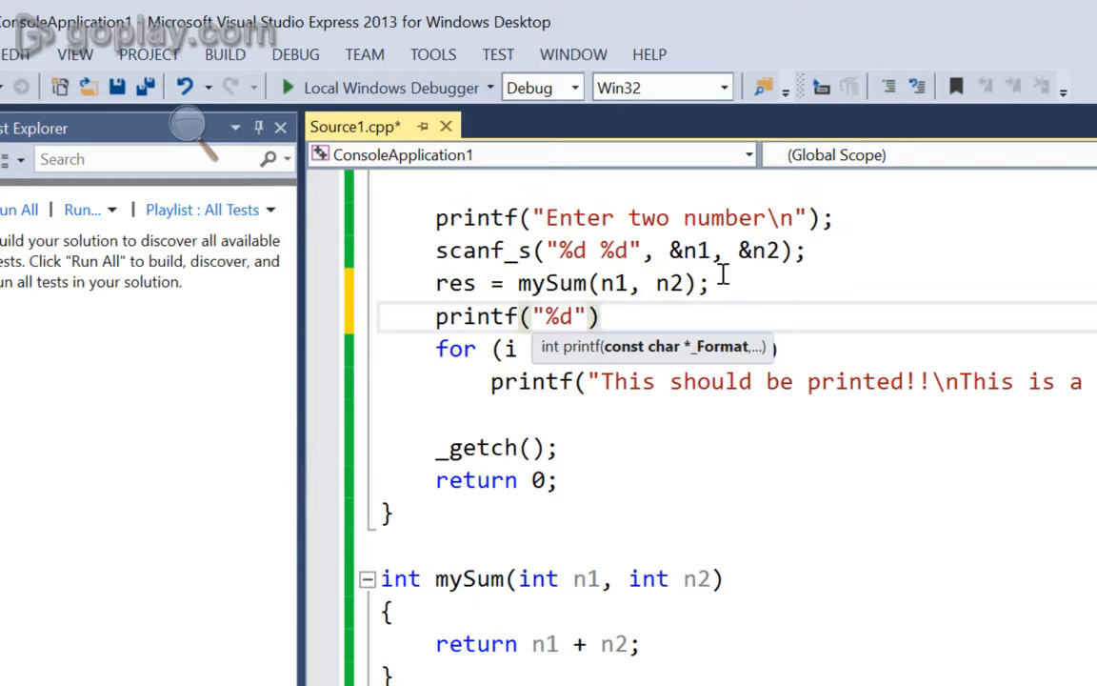
type(", res")
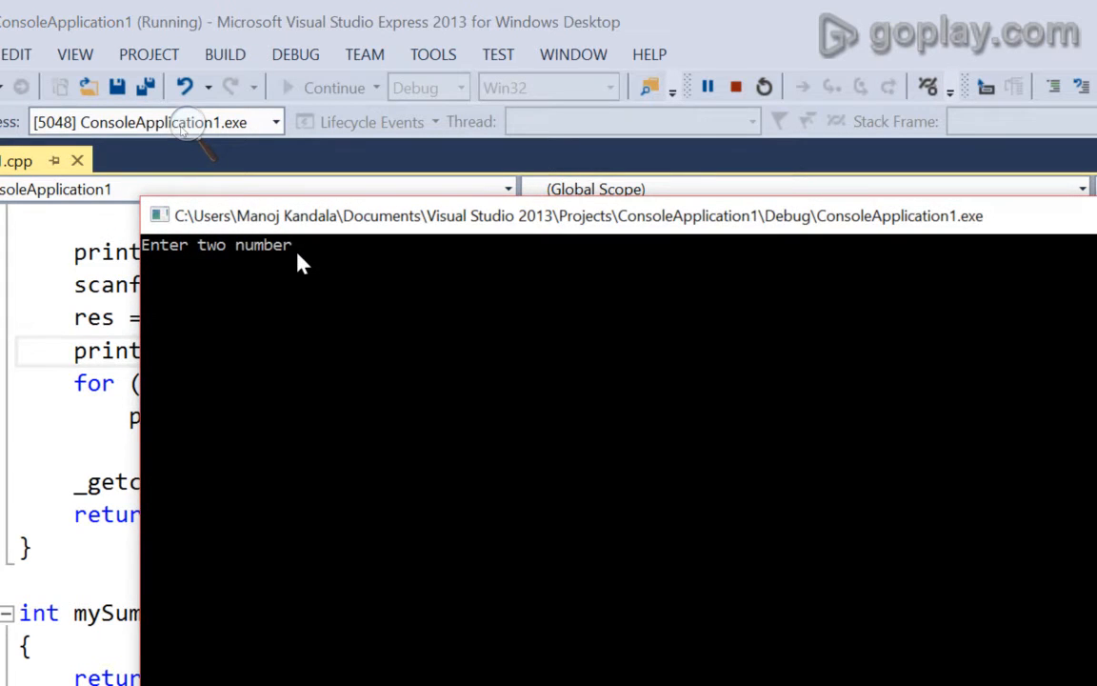
Enter -1 1 as the two numbers in the rerun console program.
type("-1 1")
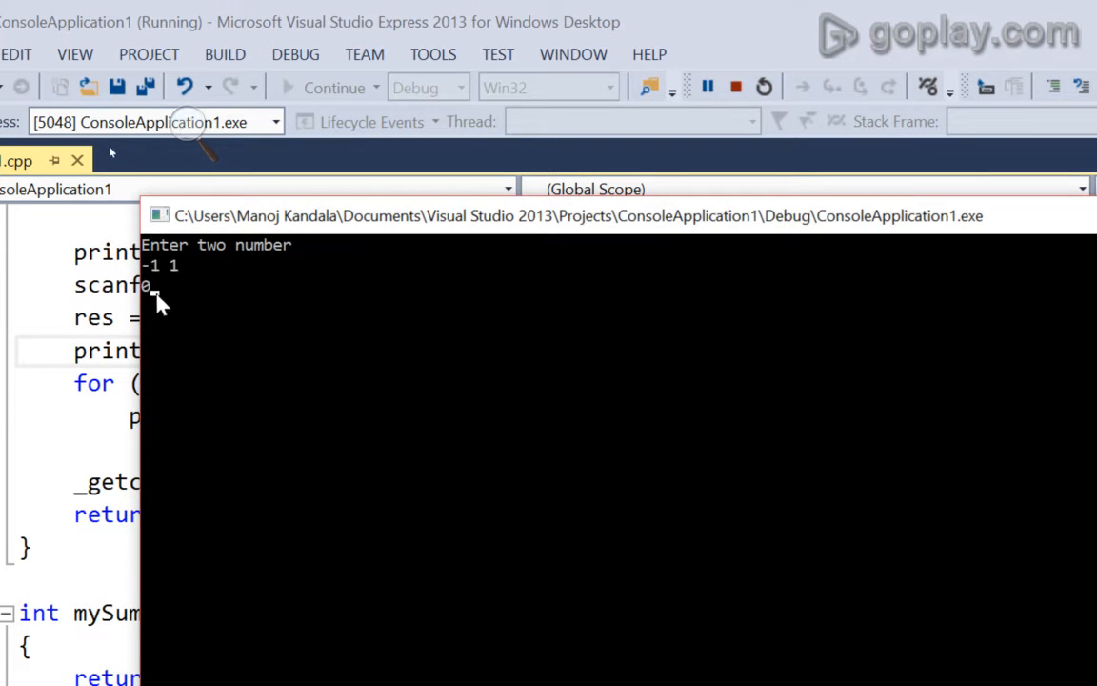
mouse_move(343, 256)
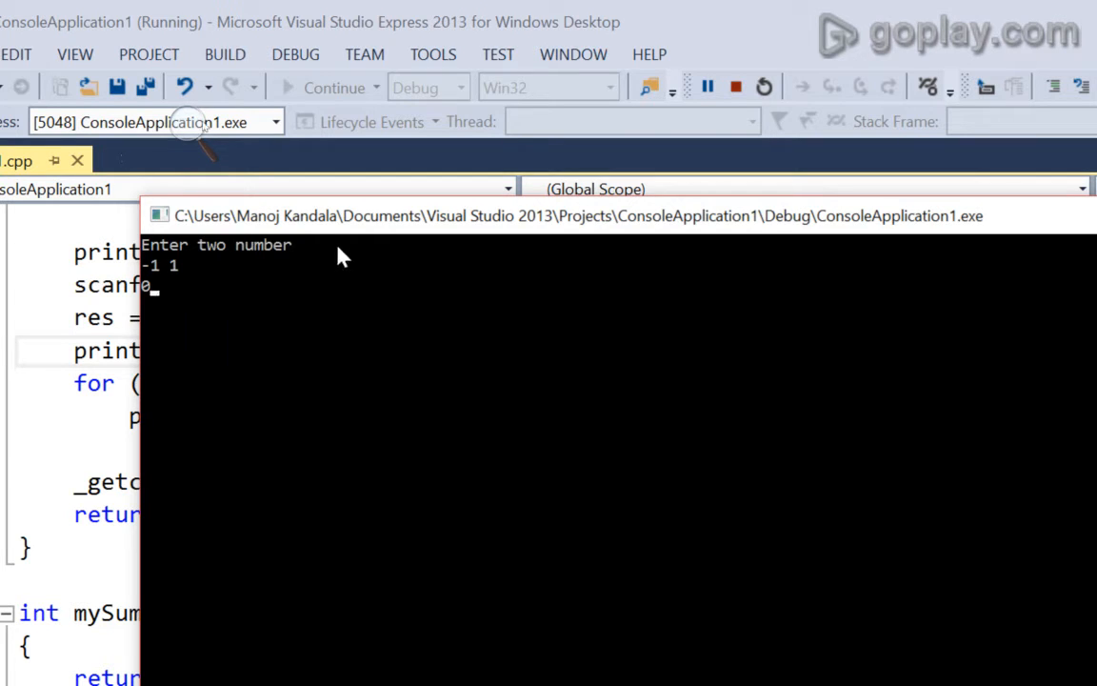
mouse_move(354, 232)
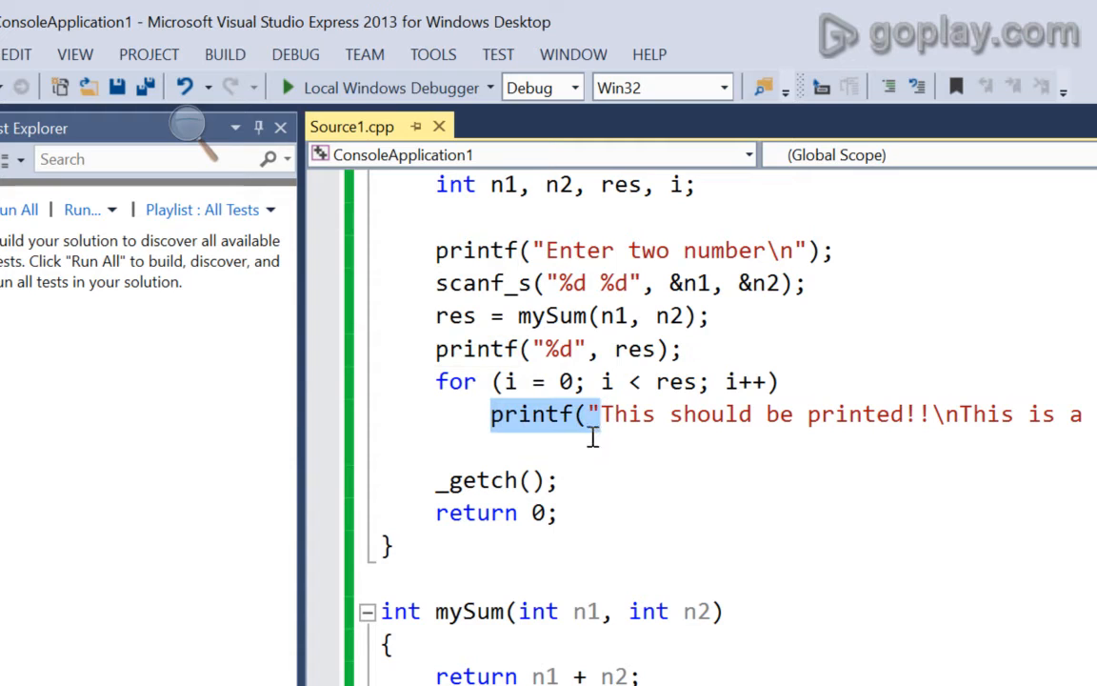
mouse_move(761, 249)
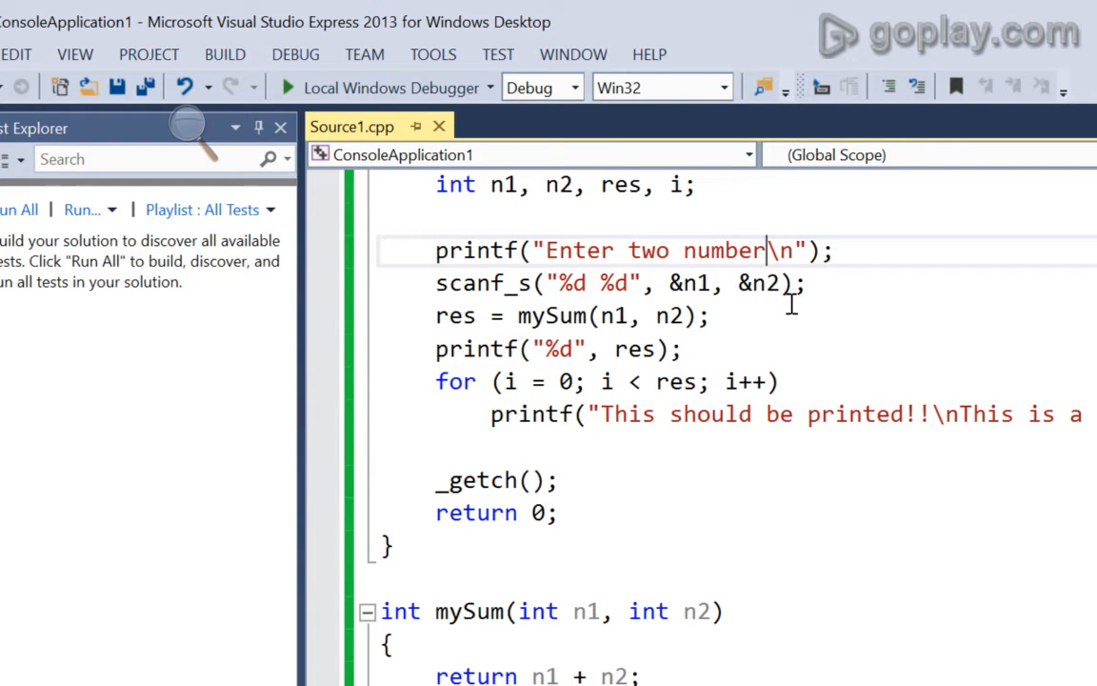
Add an if (res == 0) check after the debug print that prints "Not a valid result".
left_click(686, 349)
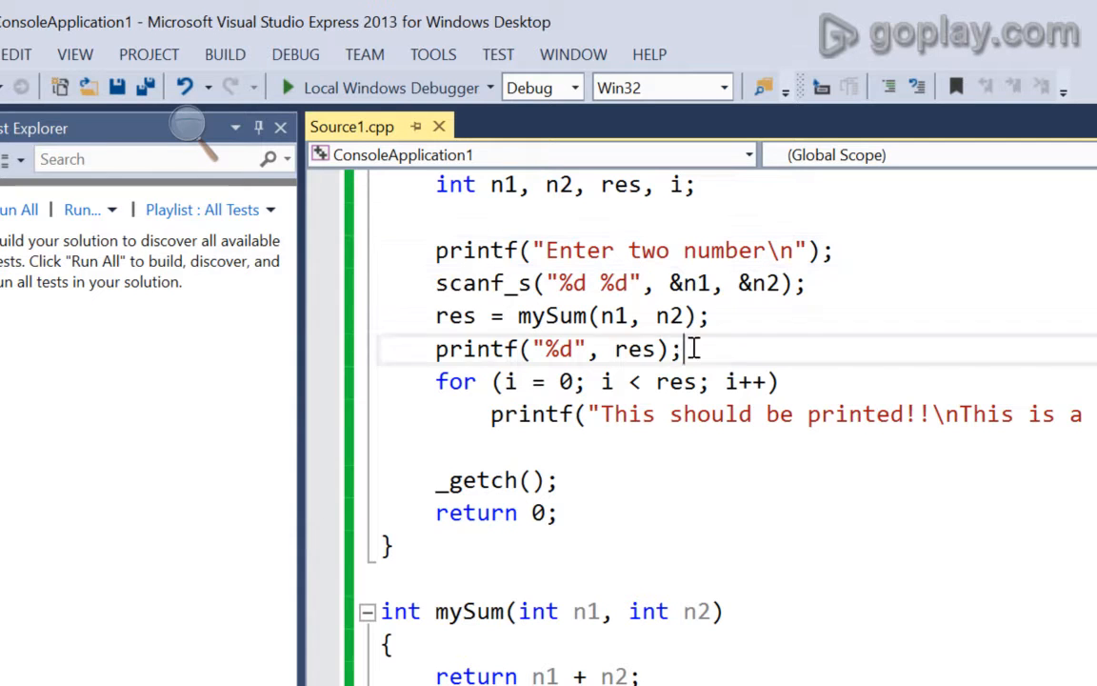
type("if (")
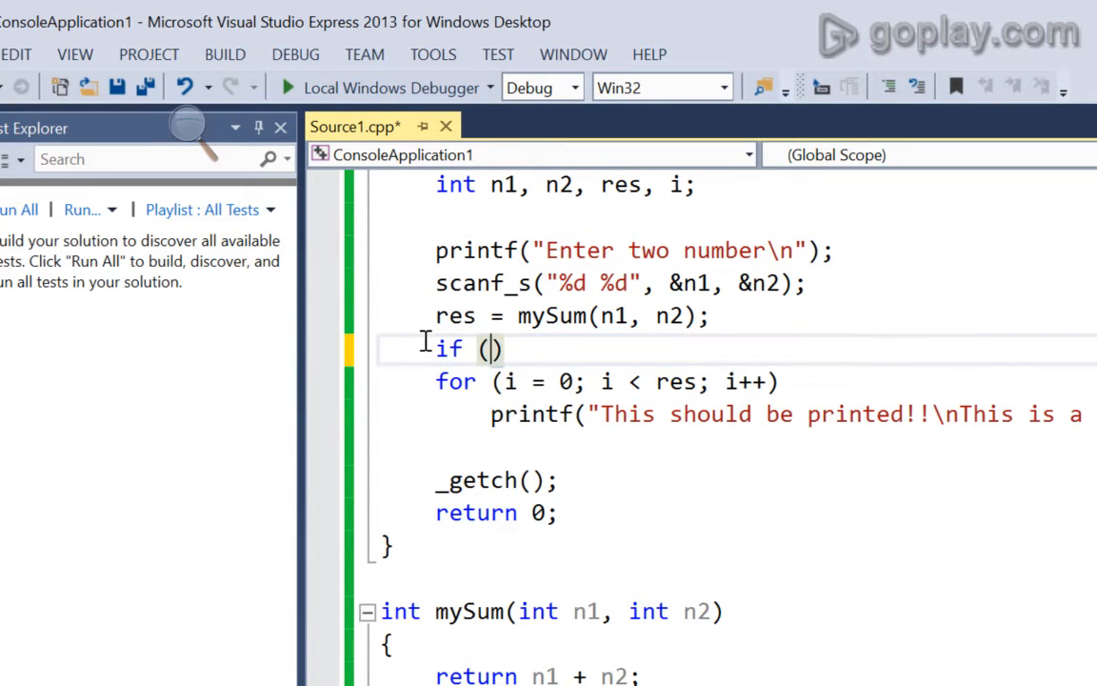
type("res==0")
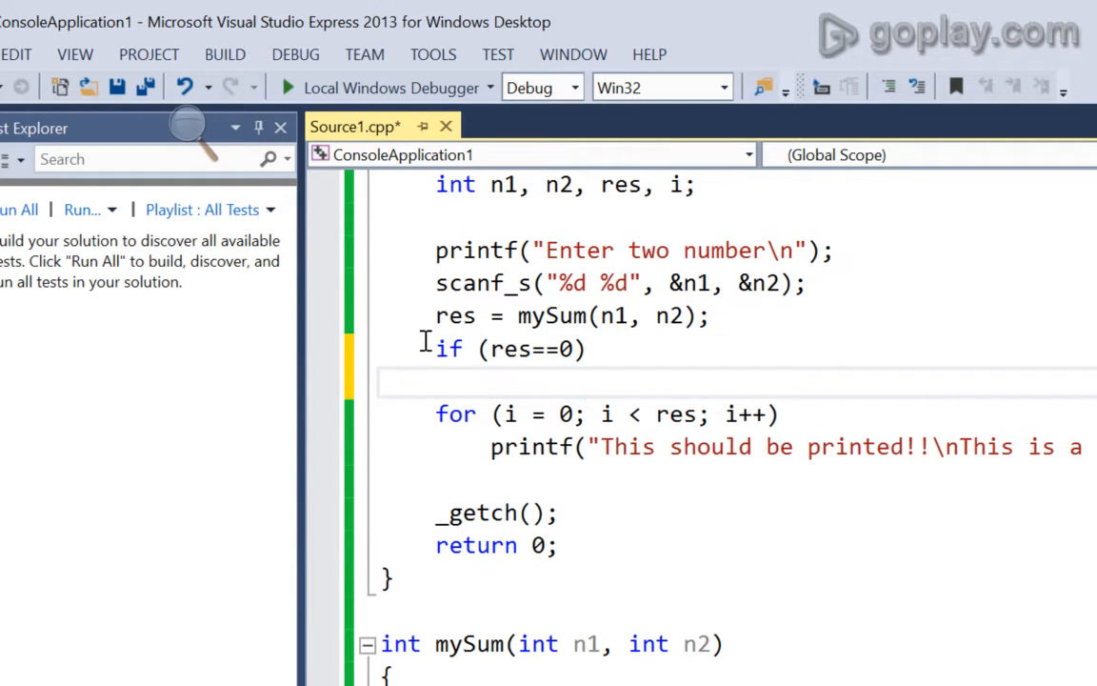
type("printf(\"")
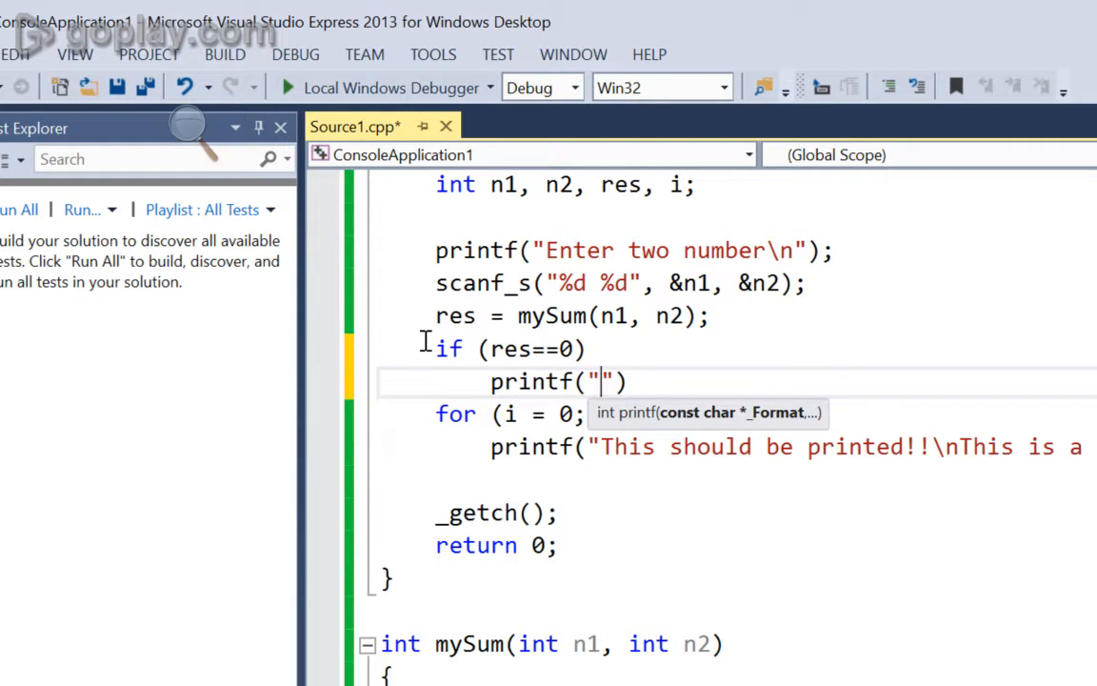
type("Not a v")
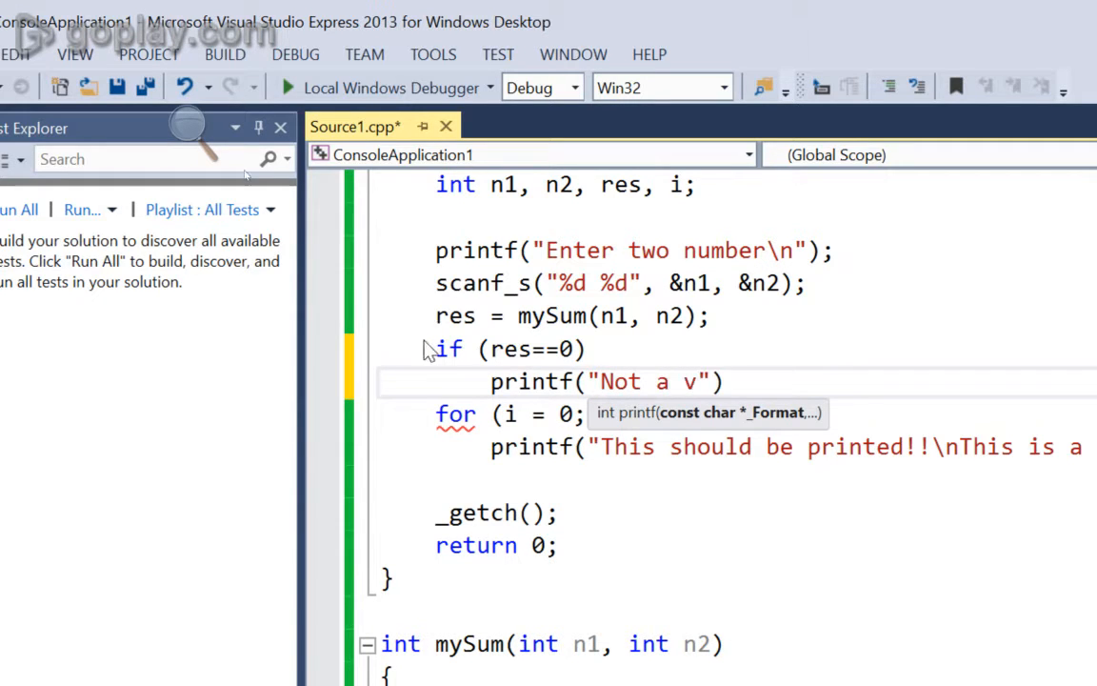
type("alid result\\n")
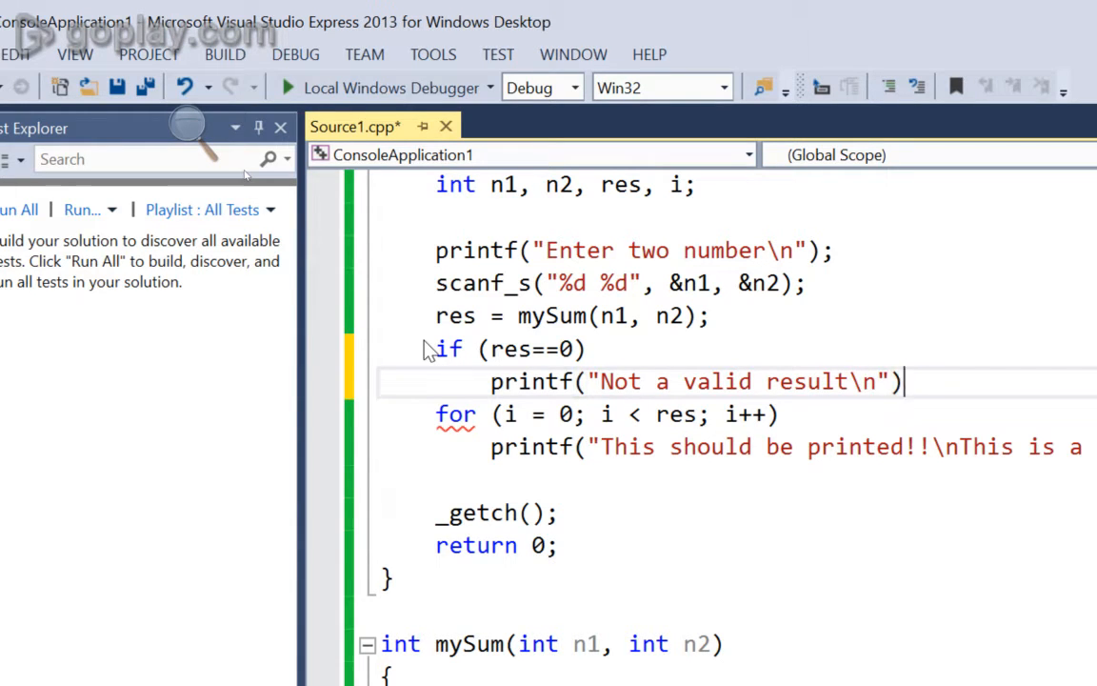
type(";")
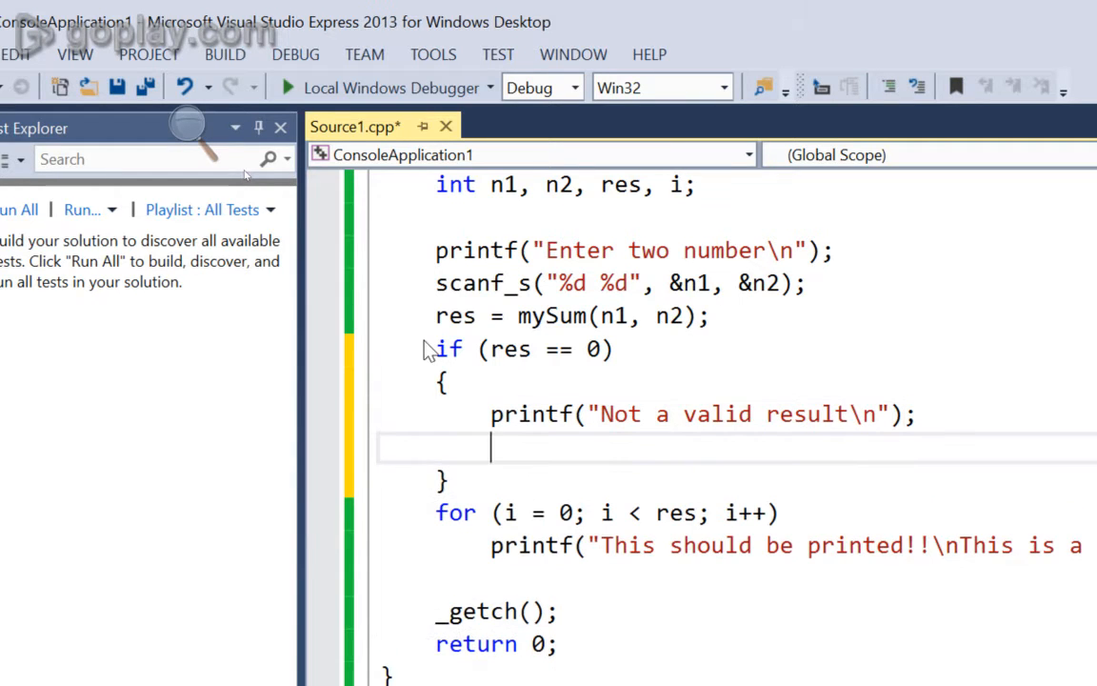
End the zero-result branch with return 0; instead of a break statement.
type("break;")
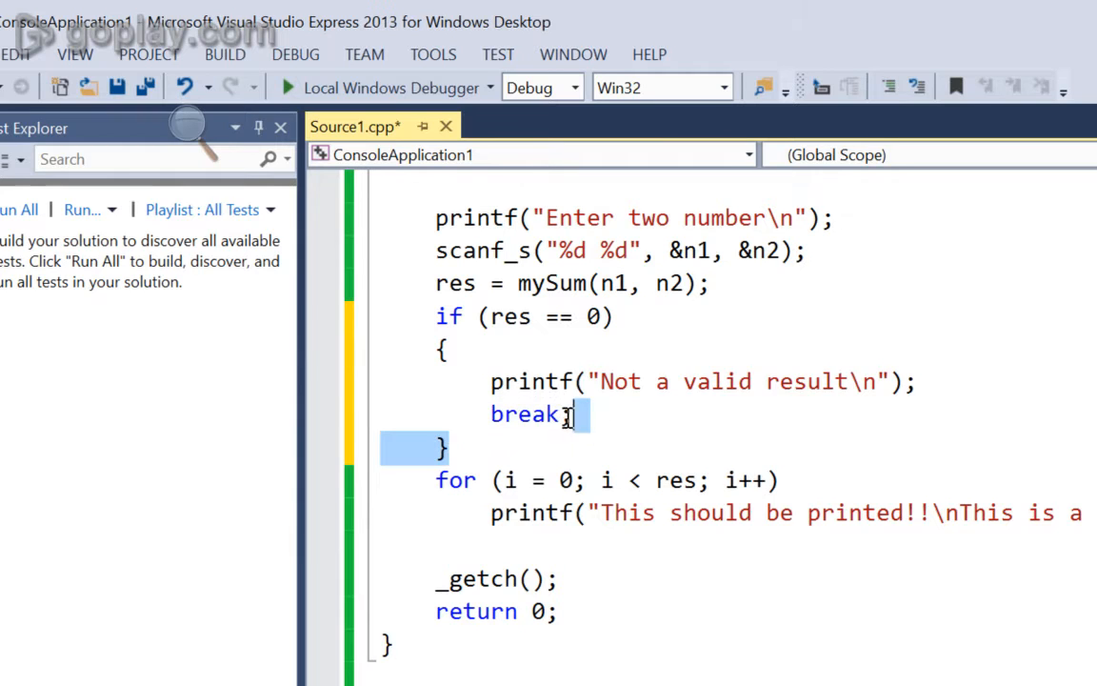
left_click(560, 414)
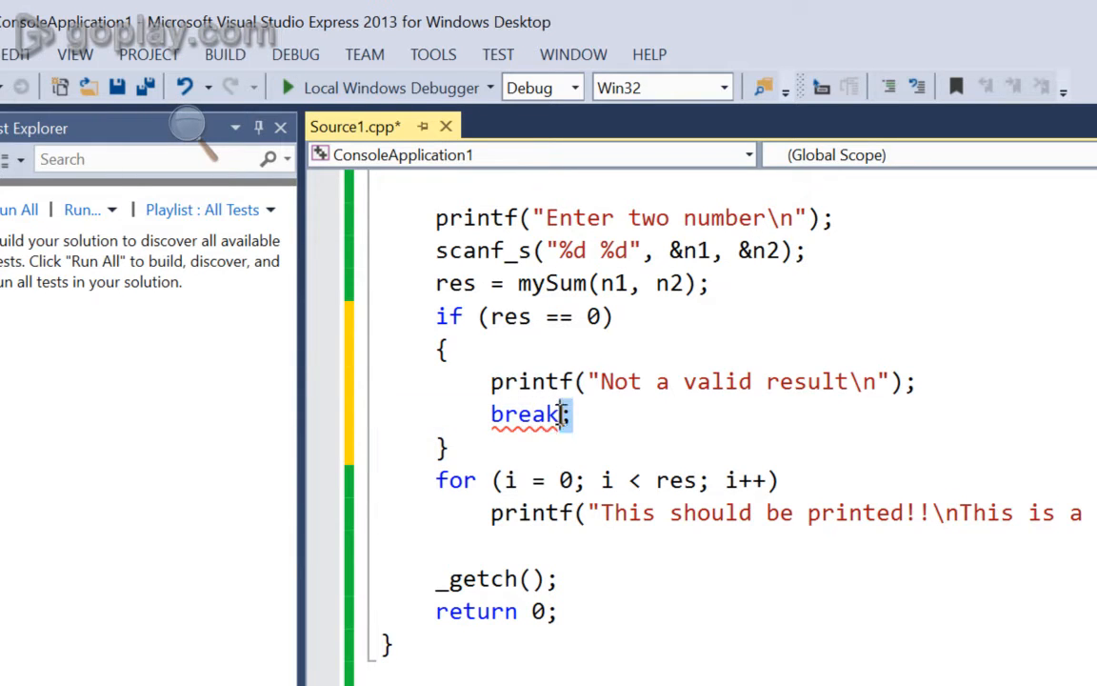
type("return 0")
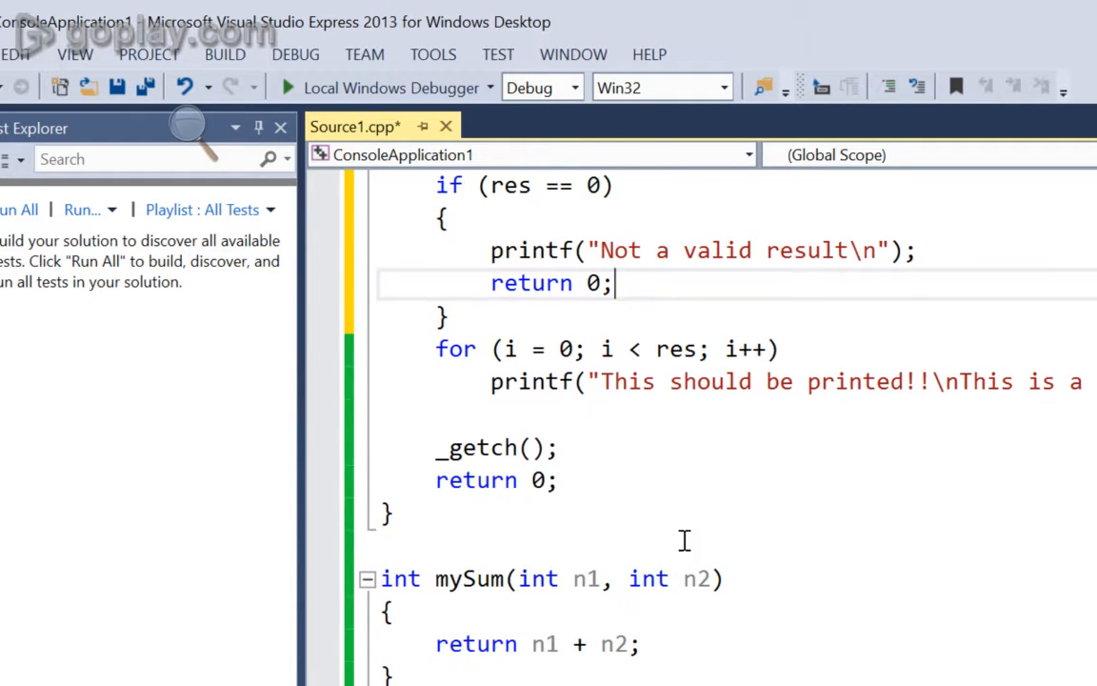
mouse_move(609, 415)
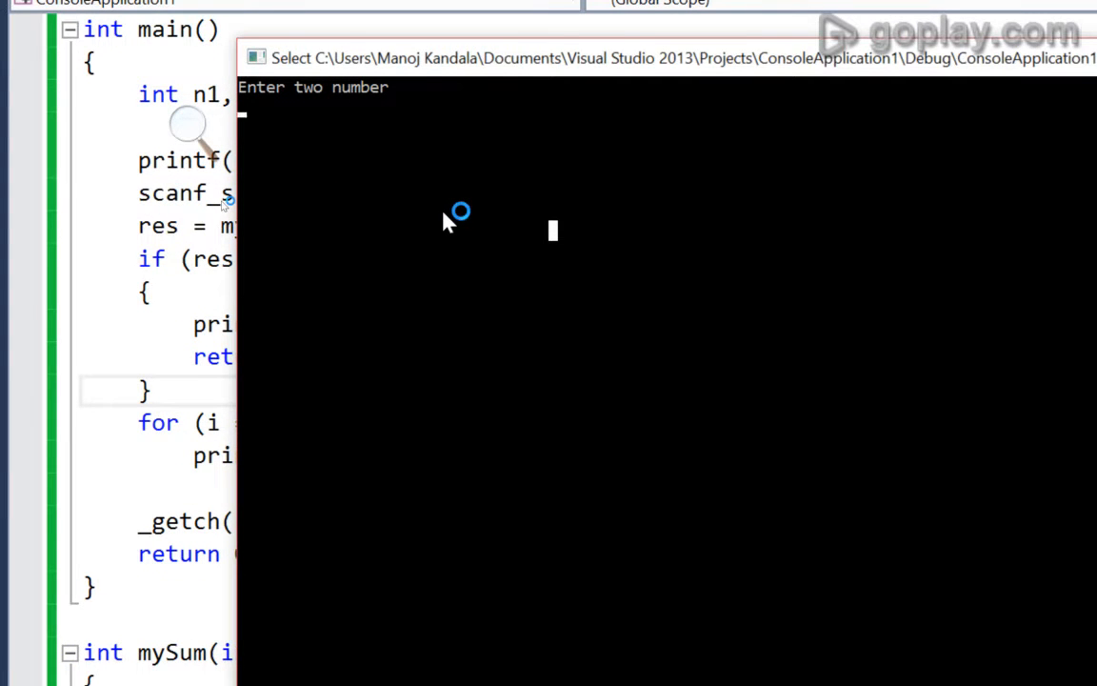
type("3 -4")
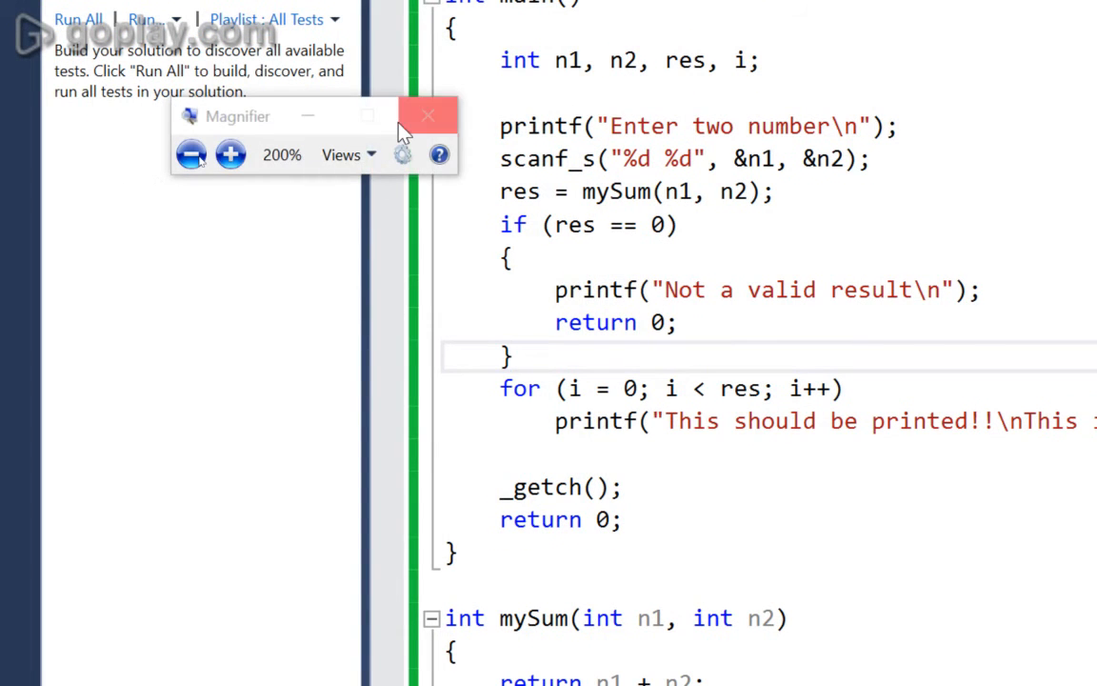
Extend the if (res == 0) condition with an || res case to catch more invalid results.
left_click(427, 116)
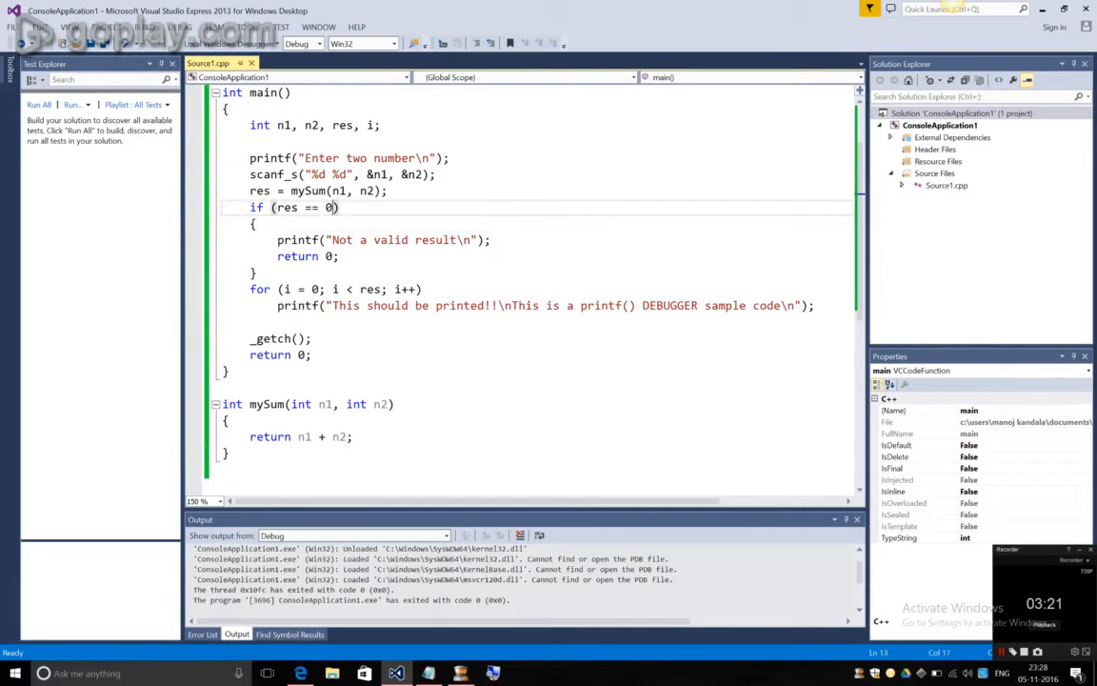
type("|| r")
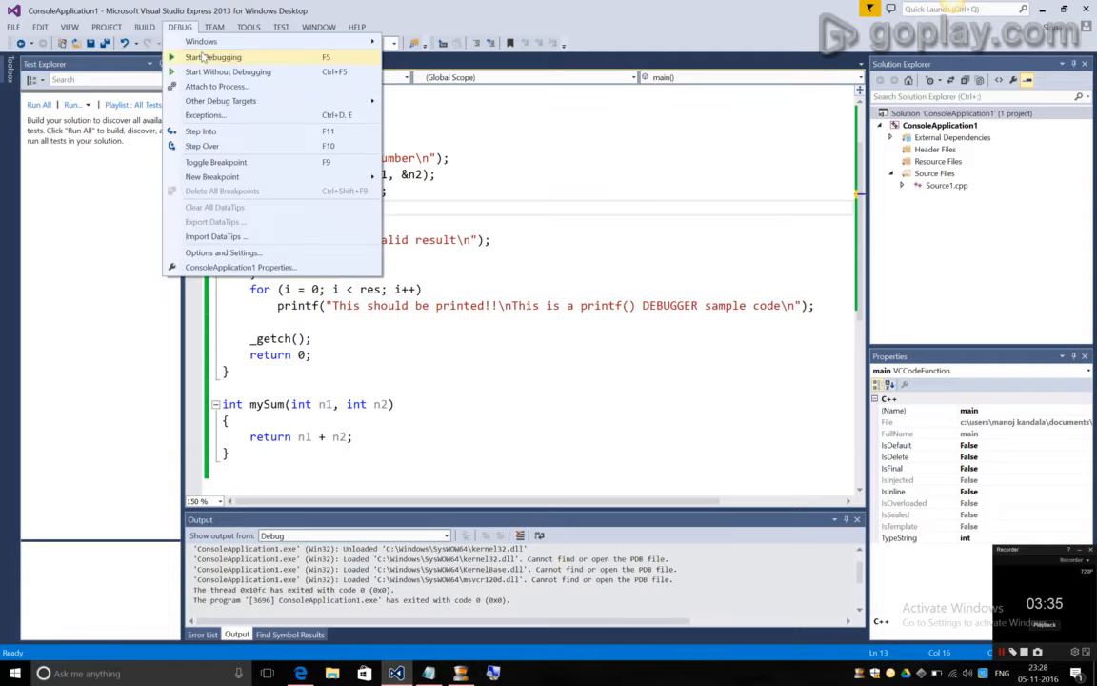
Test the program with 3 -1 and then 5, closing the console after each run.
left_click(213, 58)
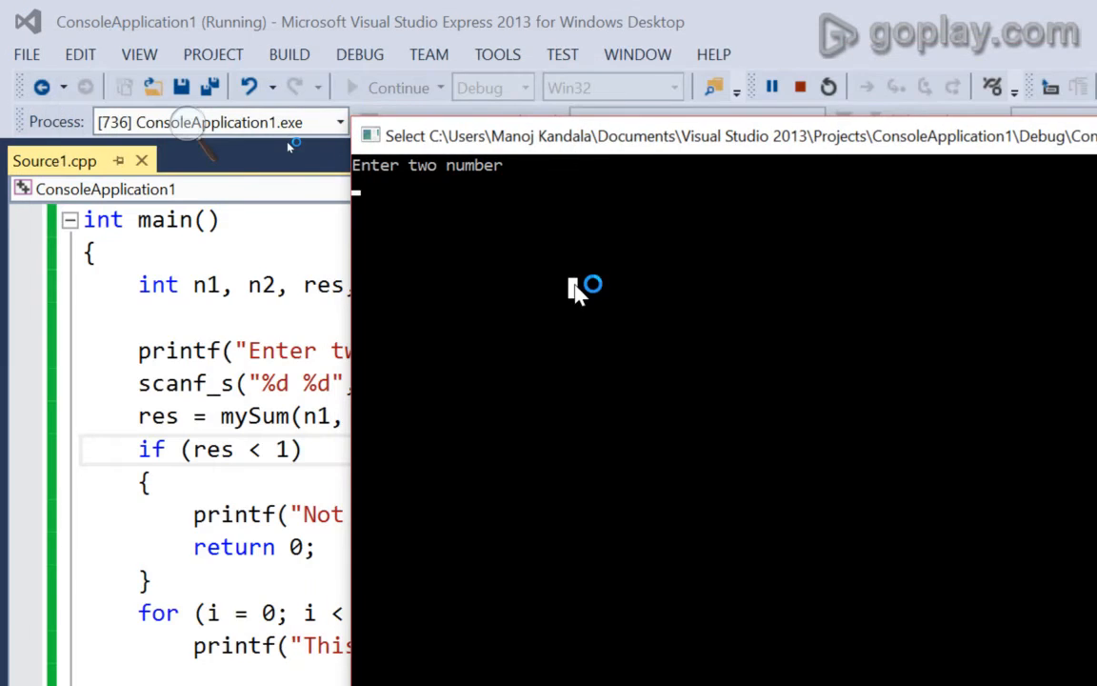
type("3 -1")
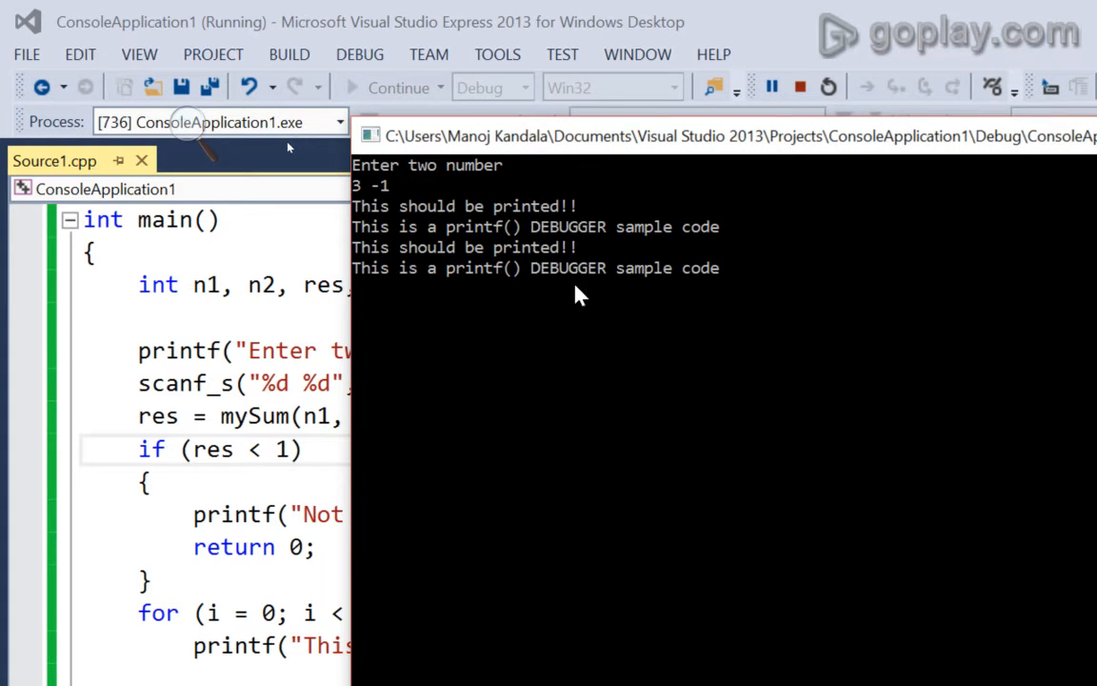
left_click(800, 87)
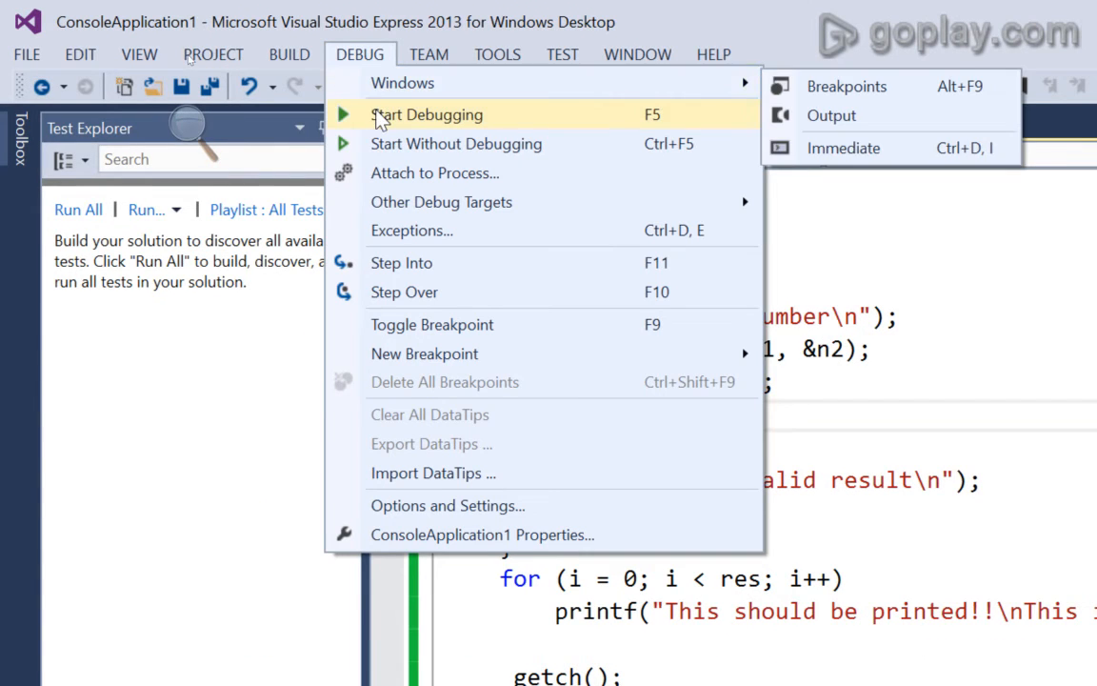
left_click(426, 114)
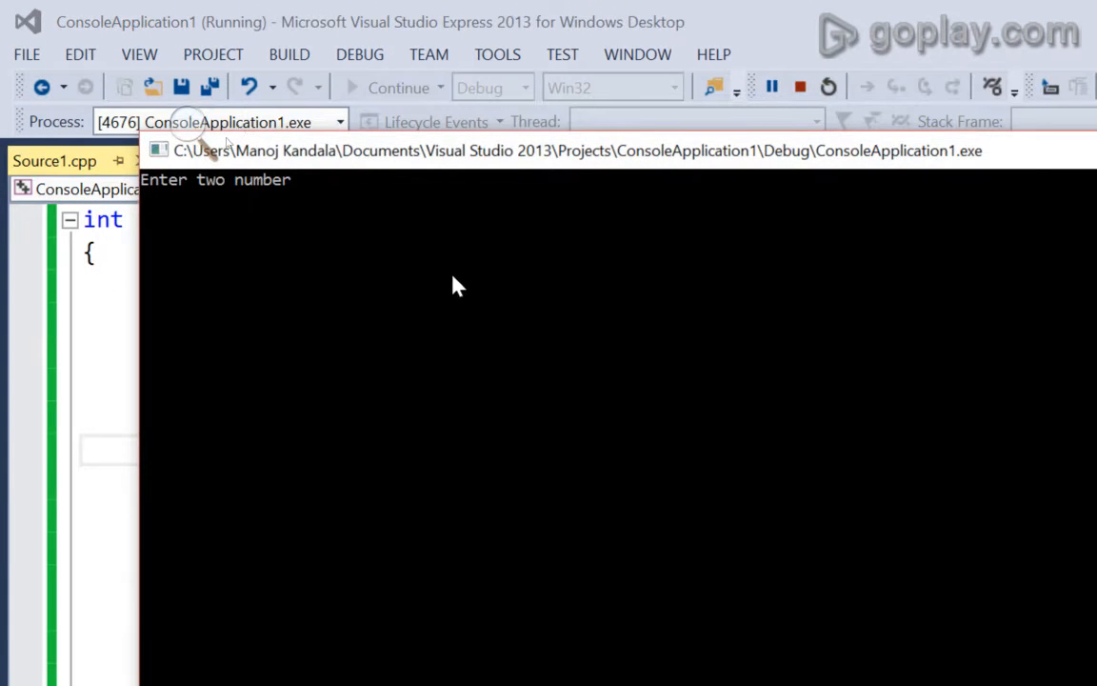
type("5")
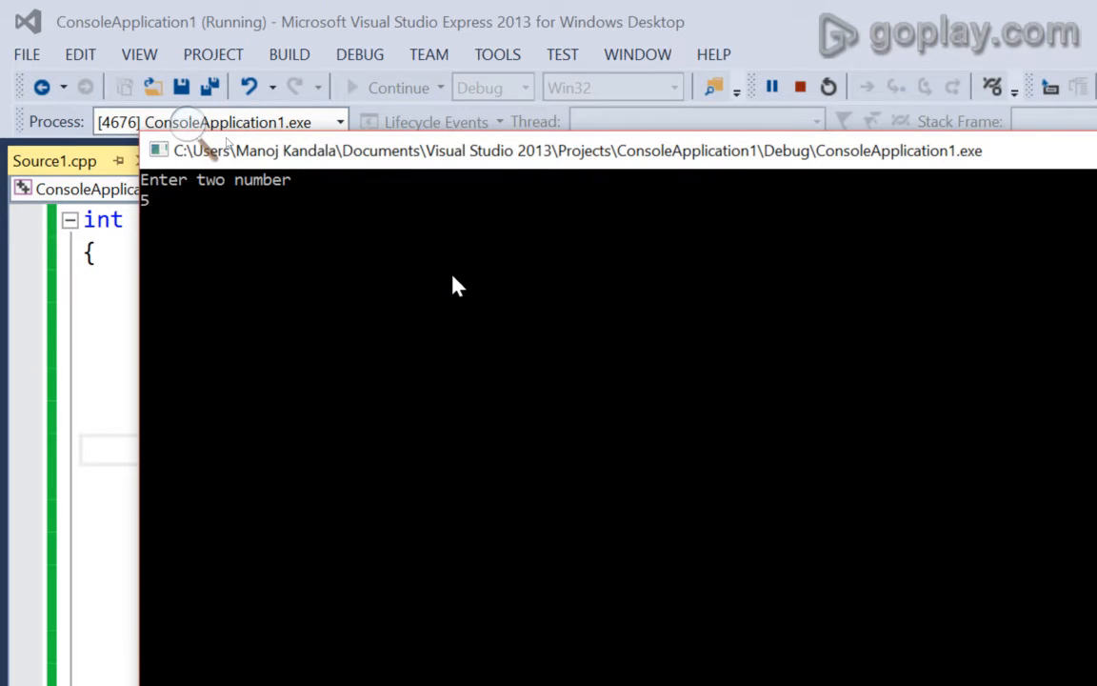
left_click(799, 88)
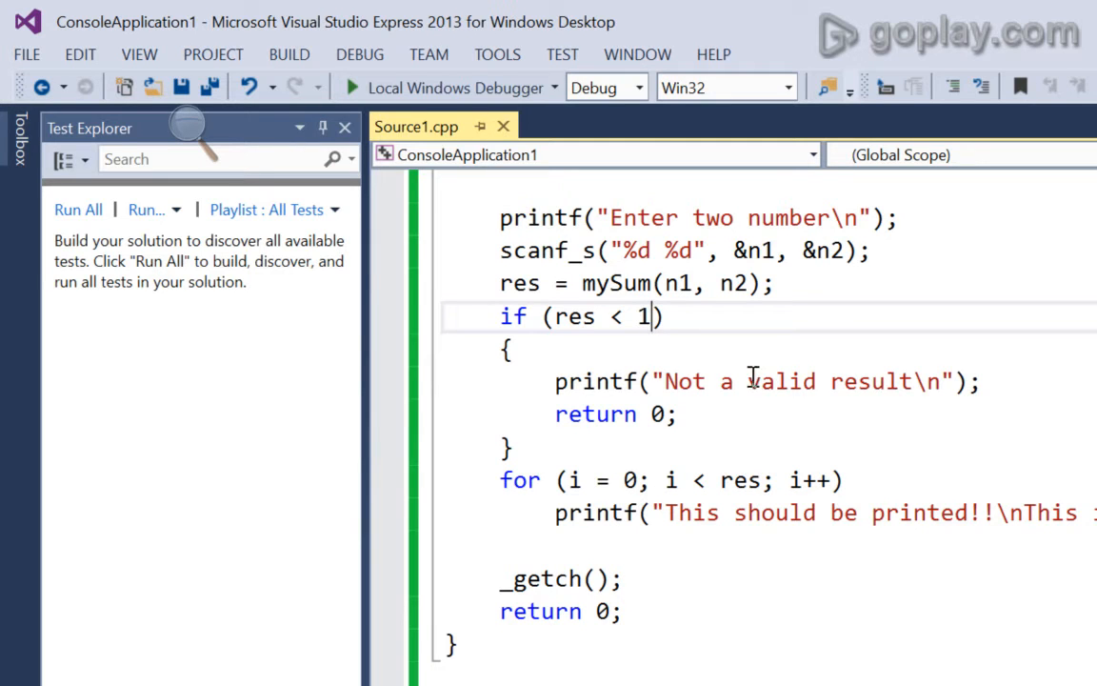
scroll("down", 3)
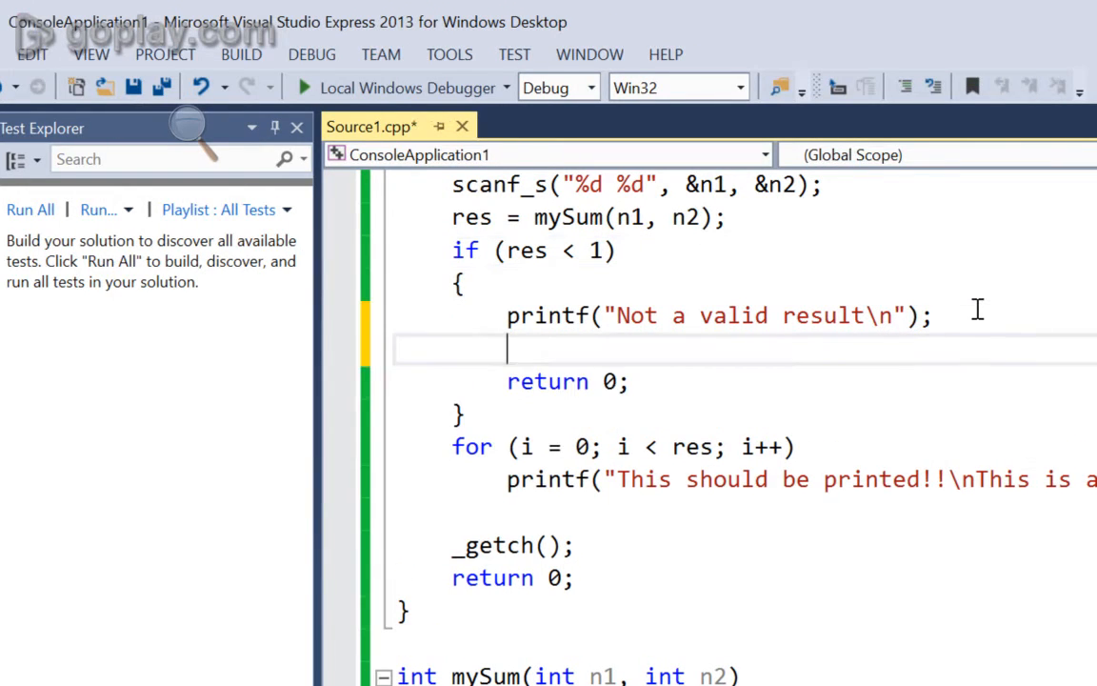
Add _getch(); before return 0 in the invalid branch and rerun with 5 -6.
type("_getch()")
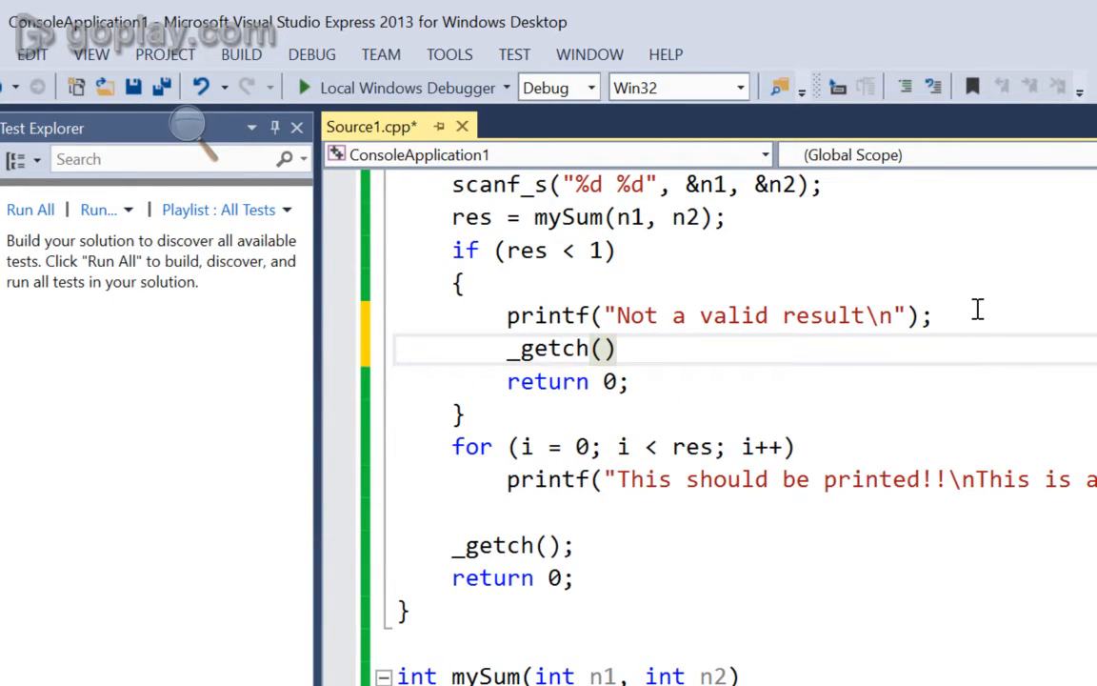
type(";")
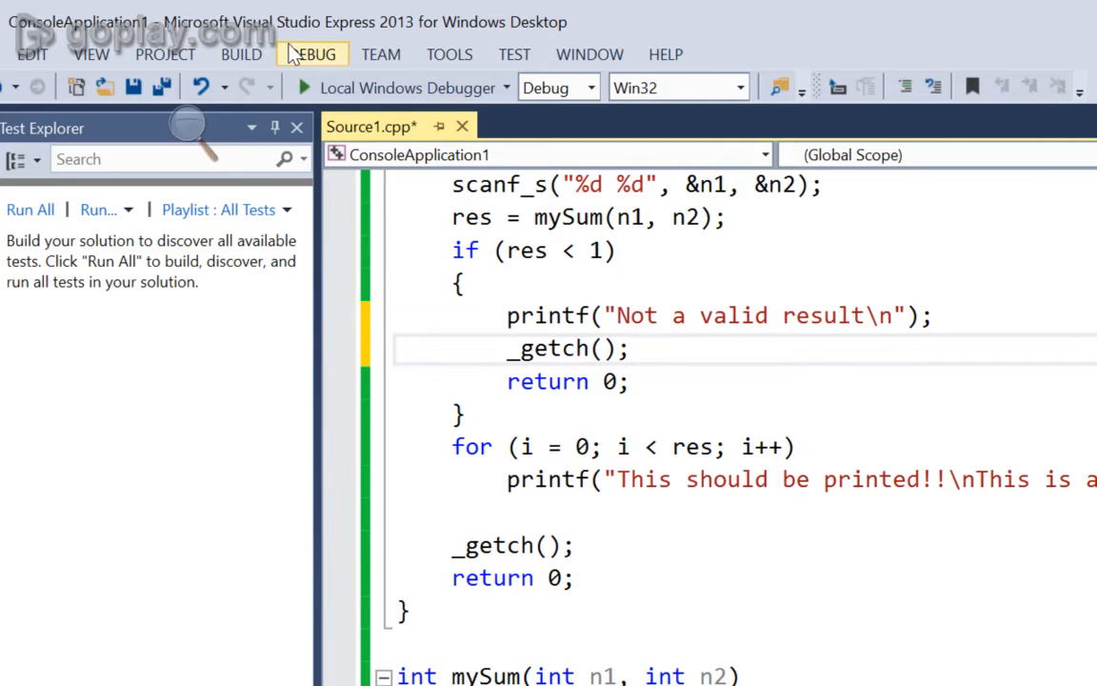
left_click(303, 87)
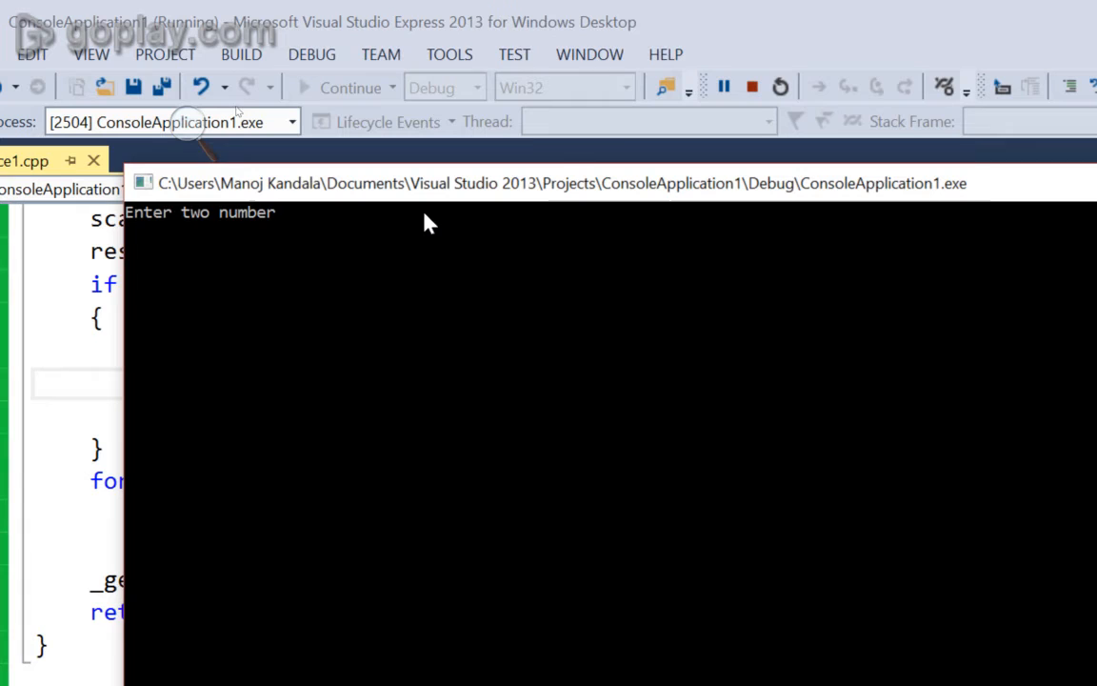
type("5 -6")
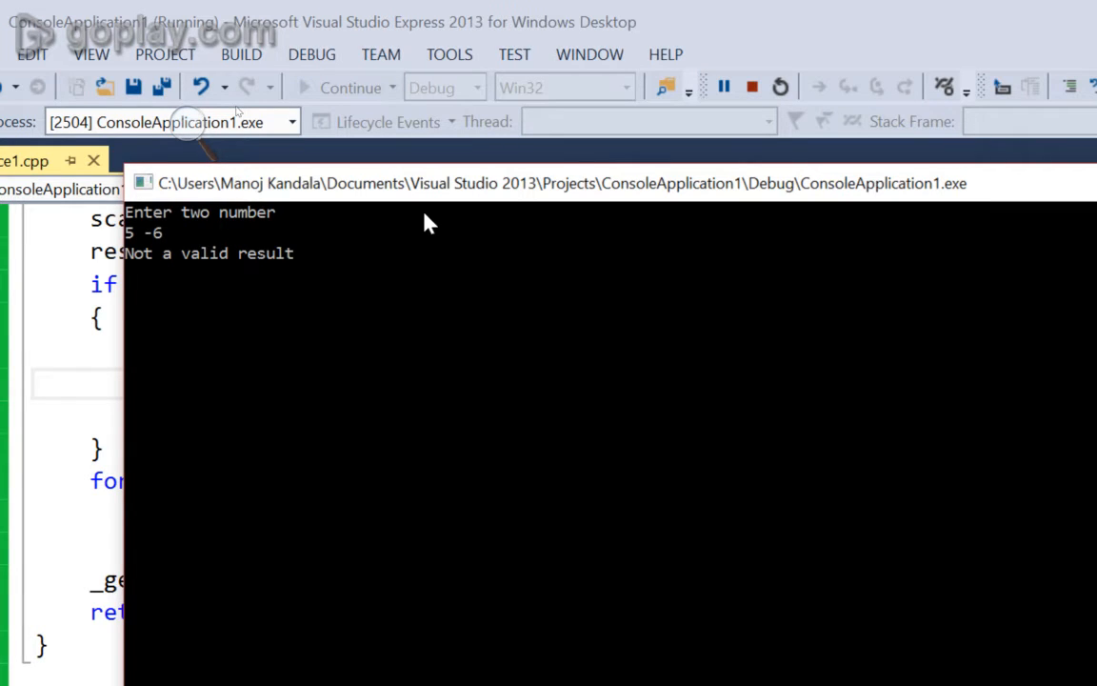
mouse_move(339, 255)
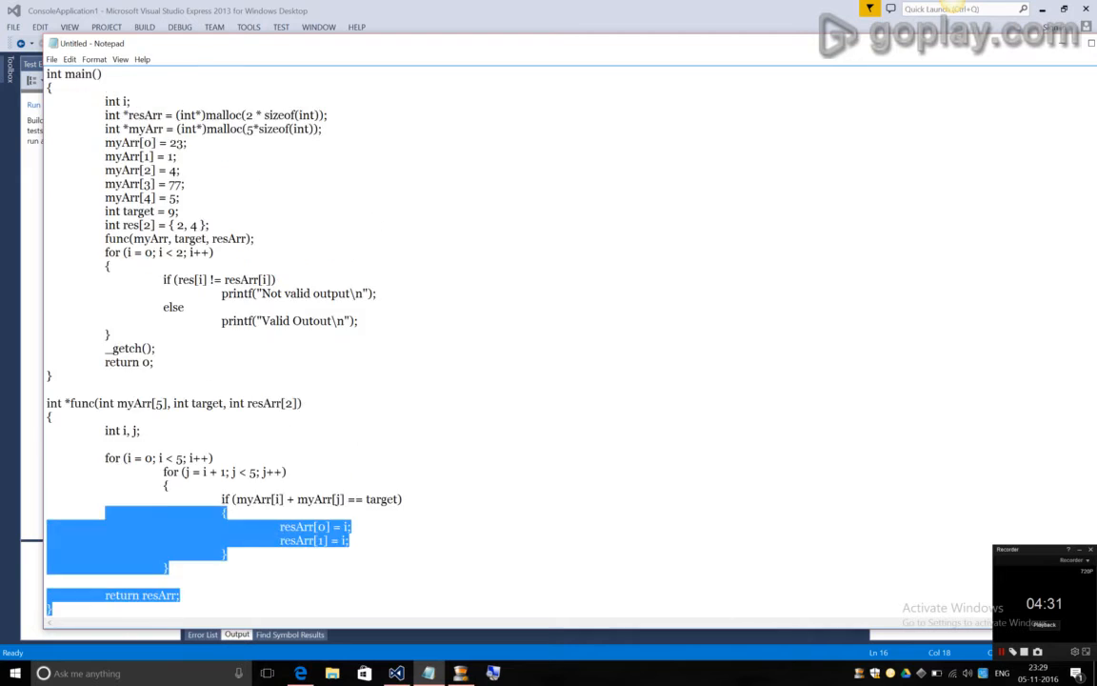
Select the whole index-pair test program in Notepad for copying.
key("ctrl+a")
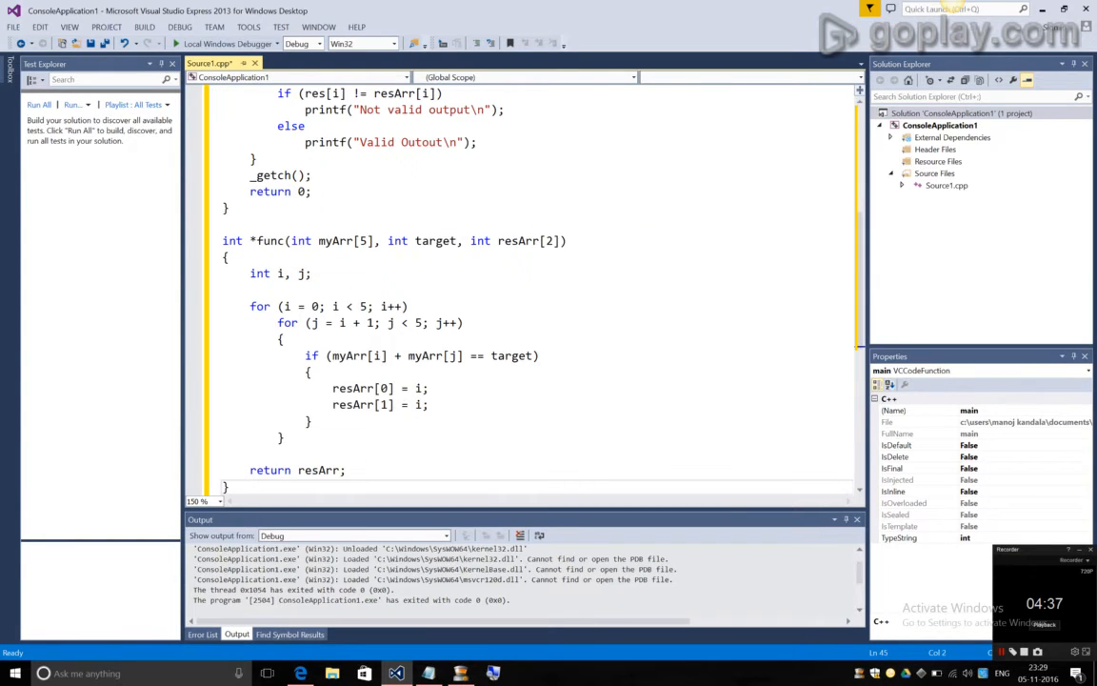
left_click(198, 501)
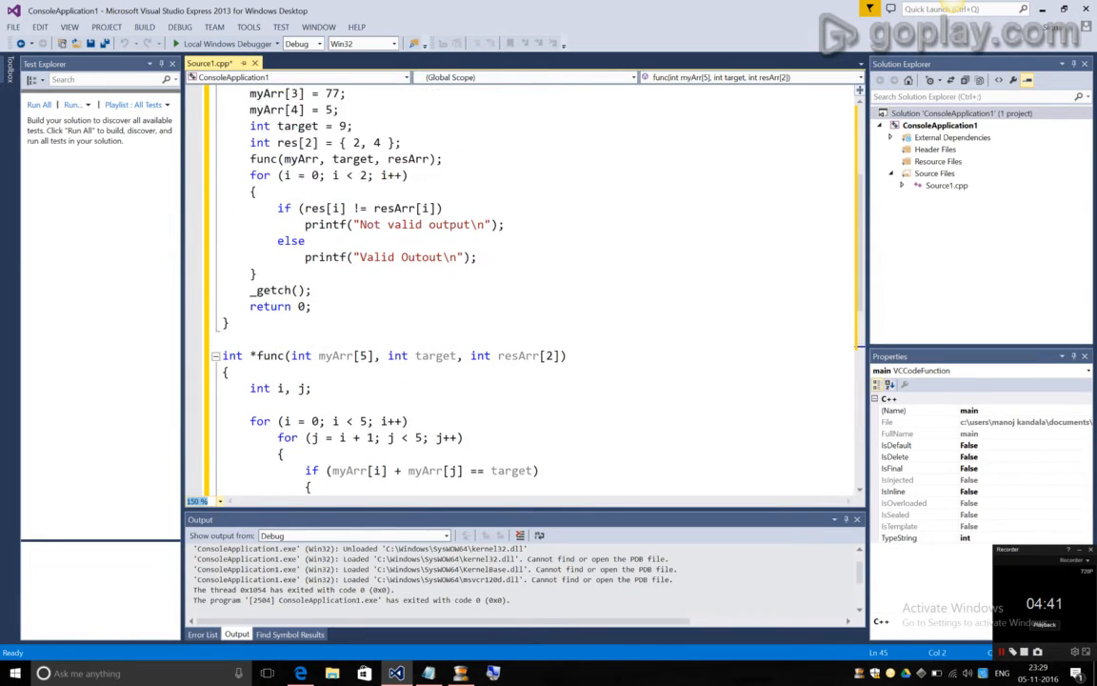
scroll("up", 3)
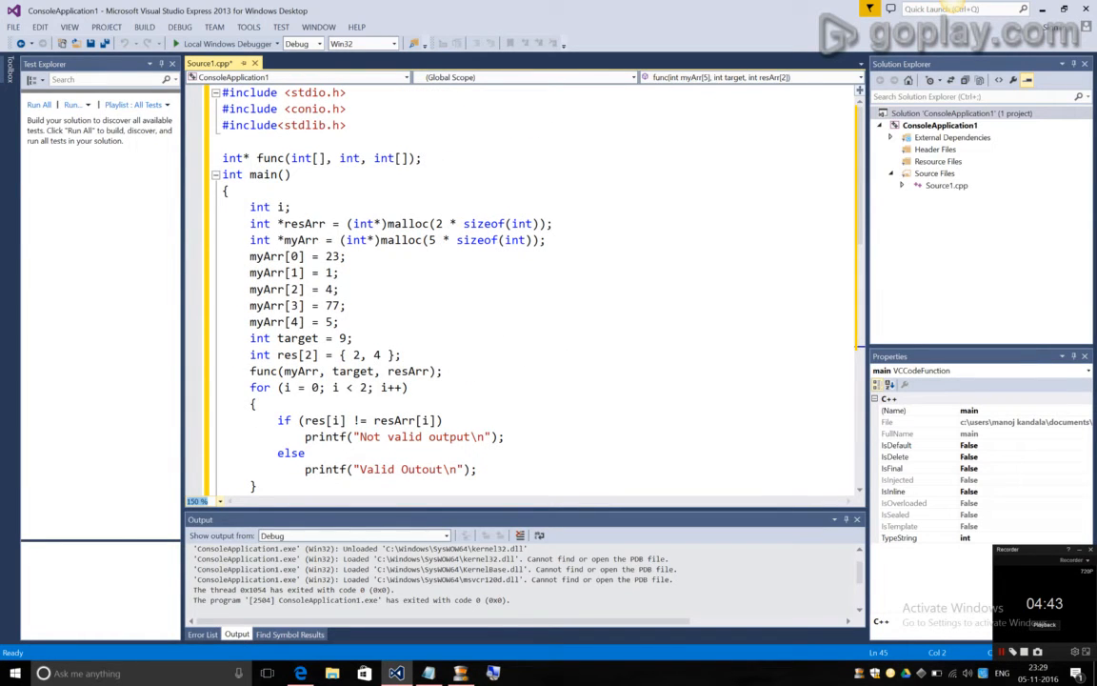
scroll("down", 3)
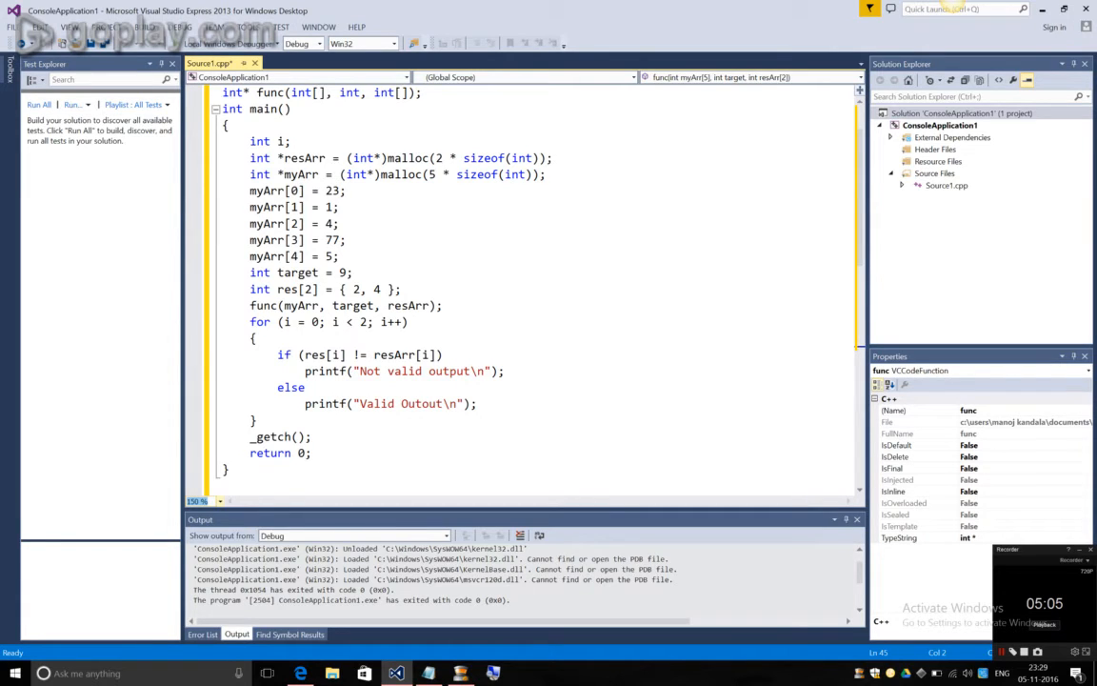
scroll("down", 3)
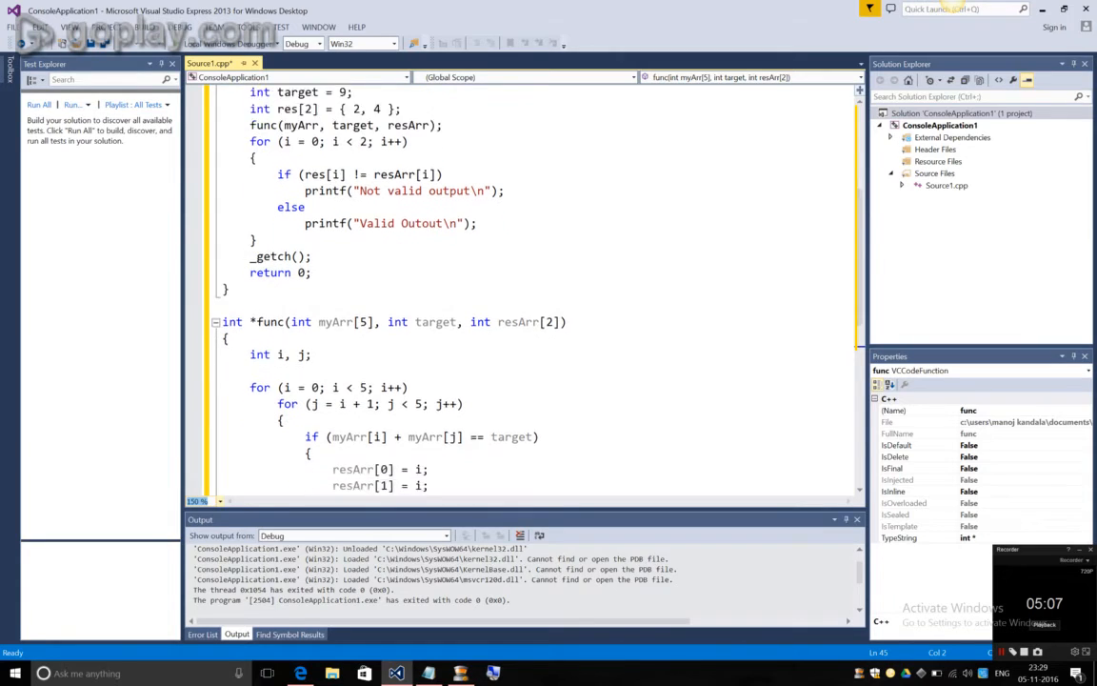
scroll("down", 3)
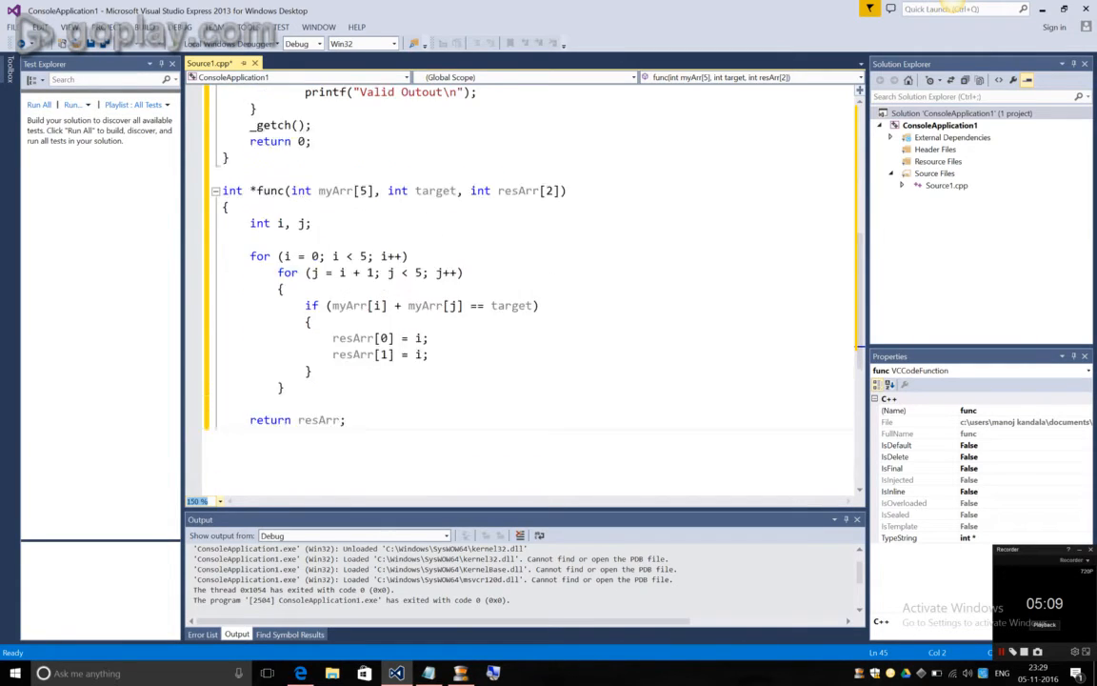
scroll("up", 3)
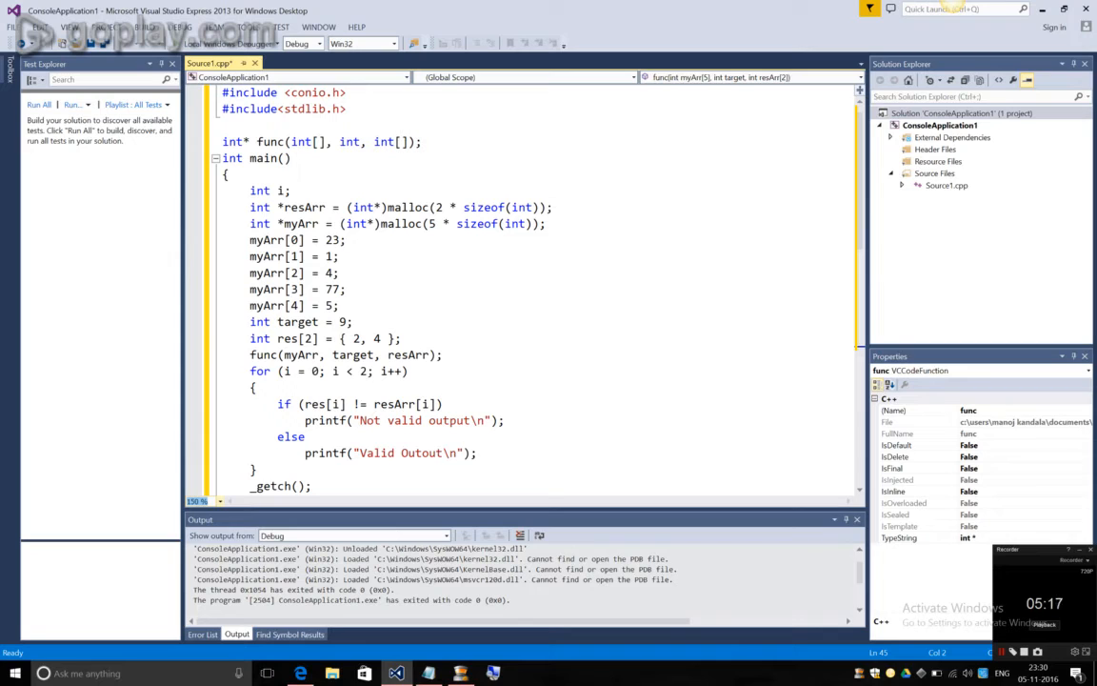
left_click(295, 320)
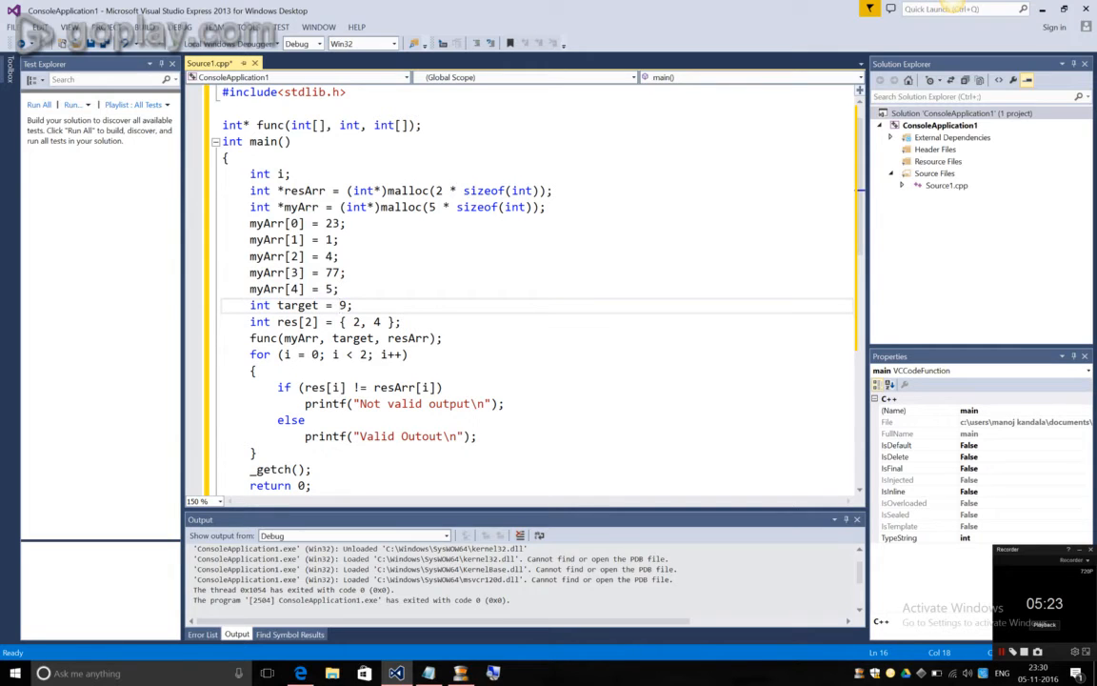
left_click(375, 320)
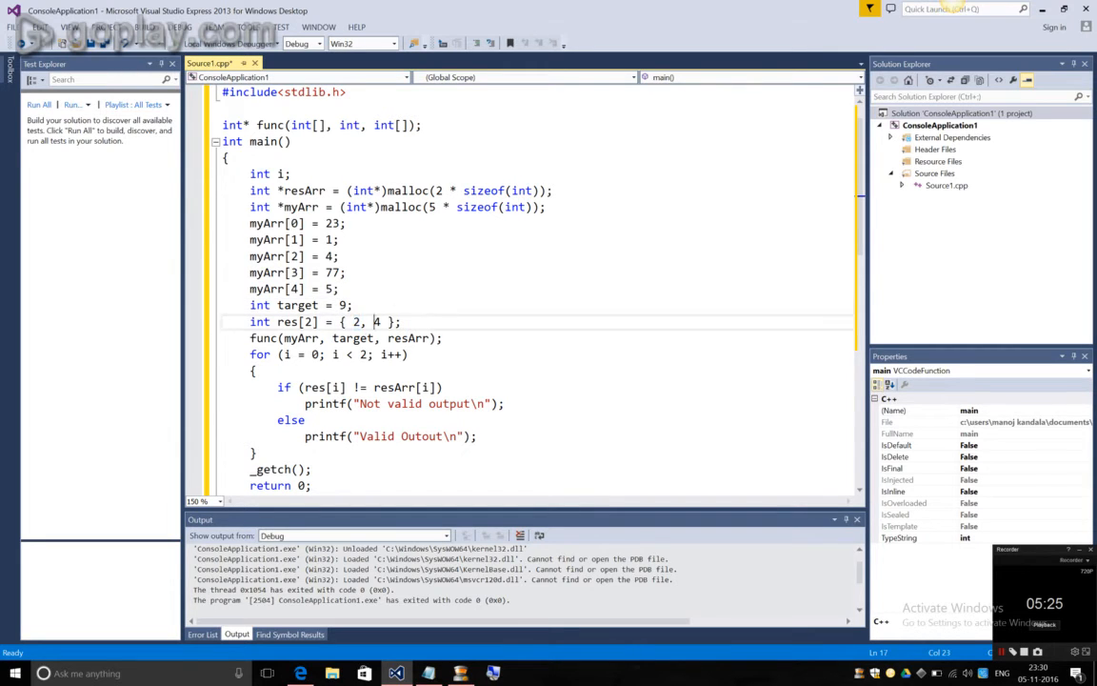
scroll("down", 3)
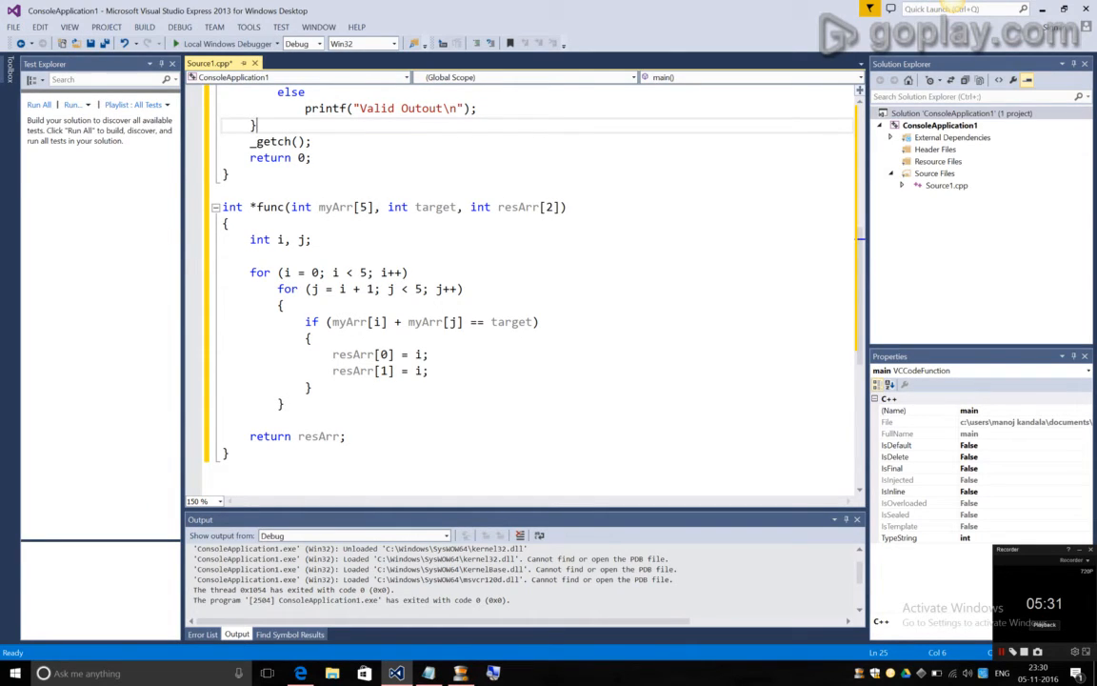
scroll("up", 3)
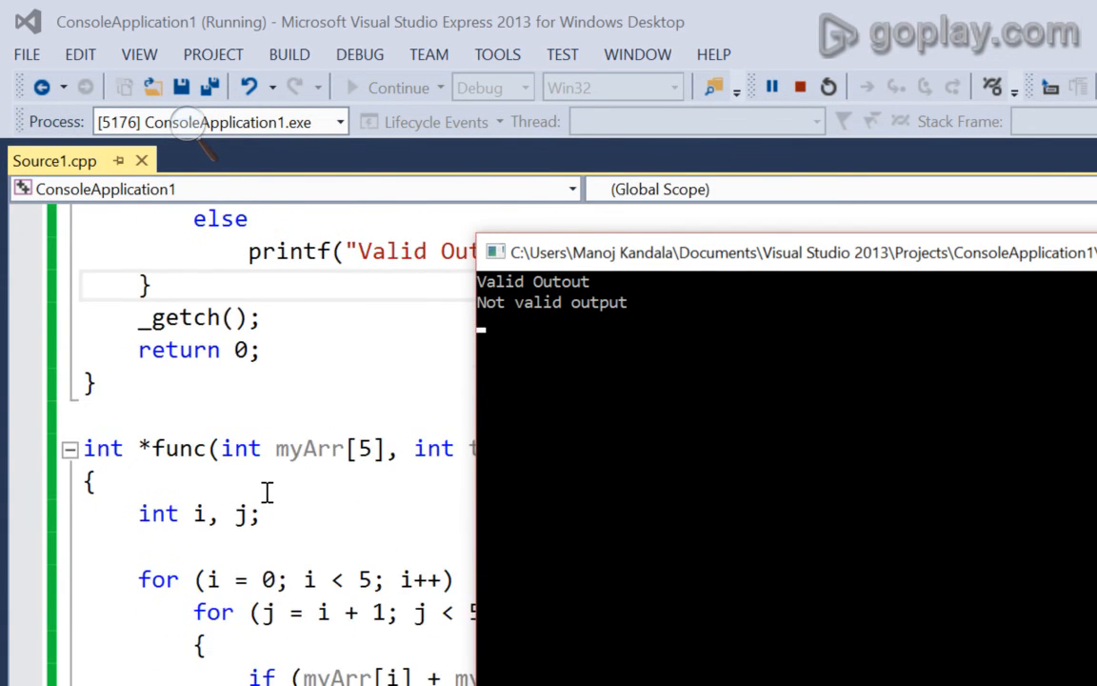
Scroll up through the source while the console shows Valid Outout and Not valid output.
scroll("up", 3)
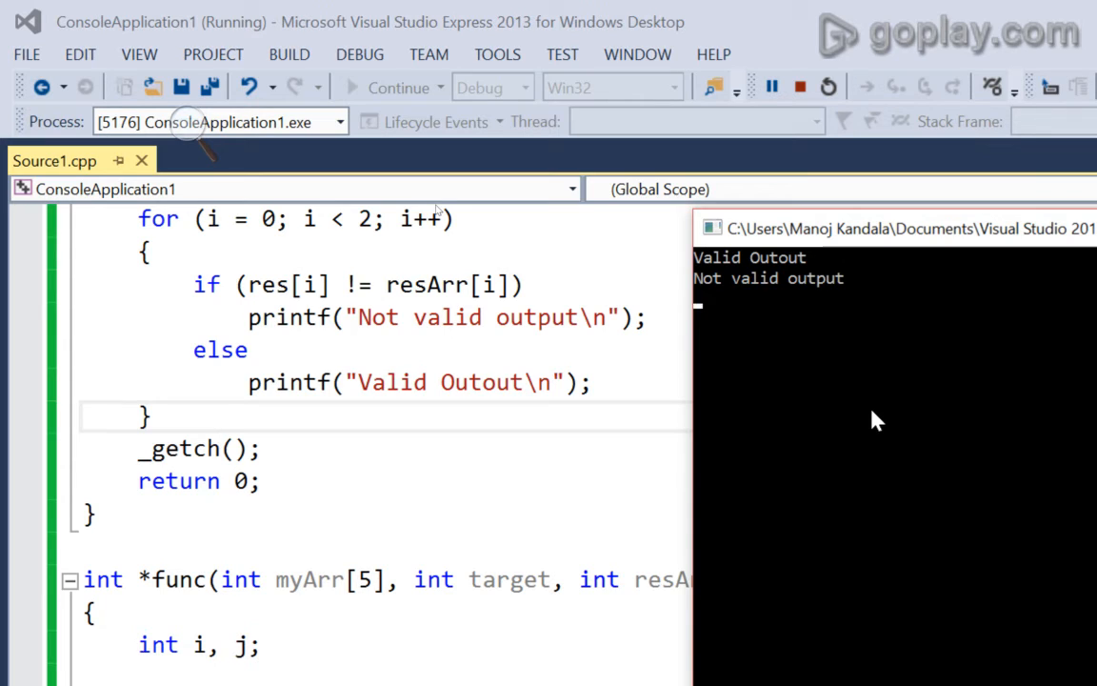
mouse_move(396, 314)
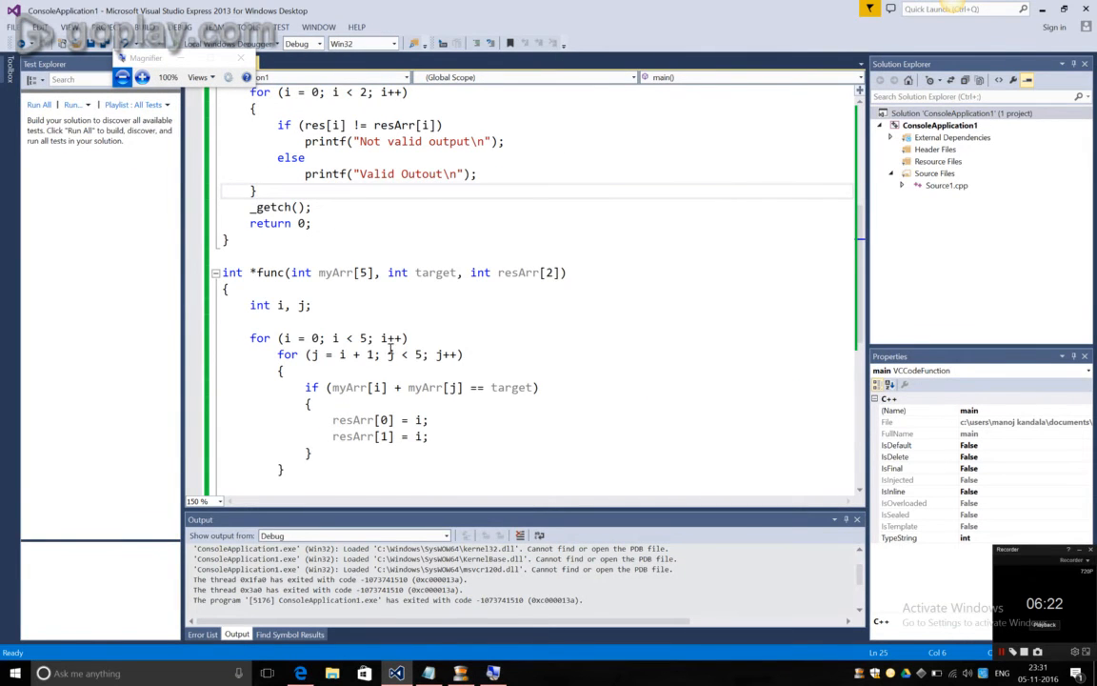
Add printf("%d %d\n", resArr[0], resArr[1]); right after the func(myArr, target, resArr) call.
scroll("up", 3)
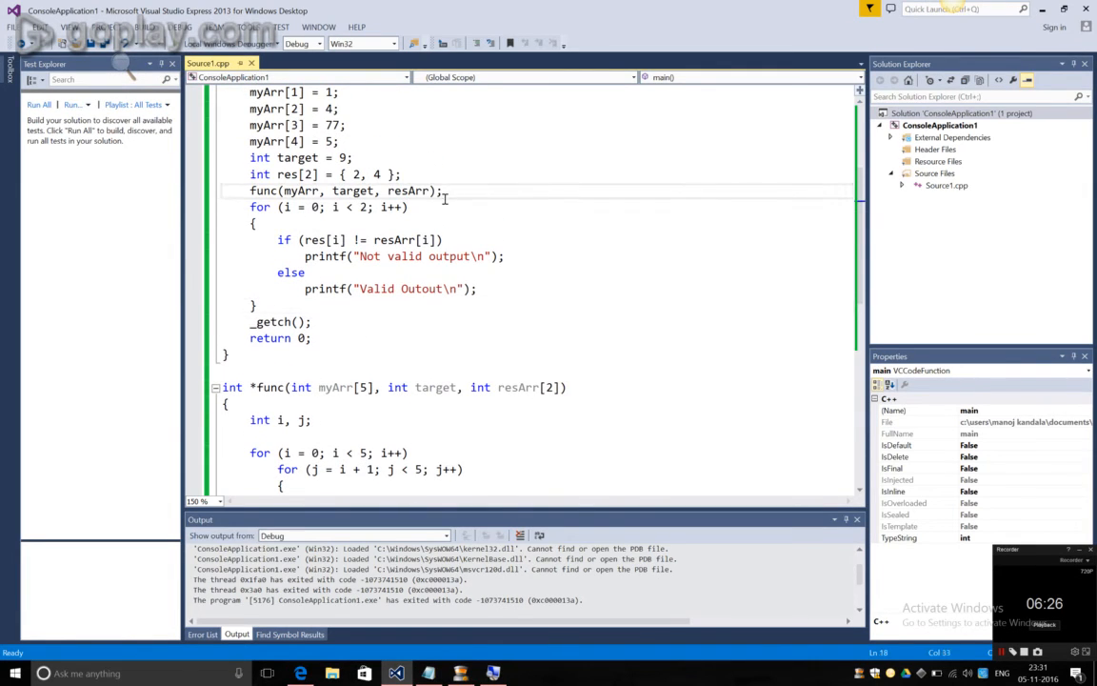
type("printf(\"")
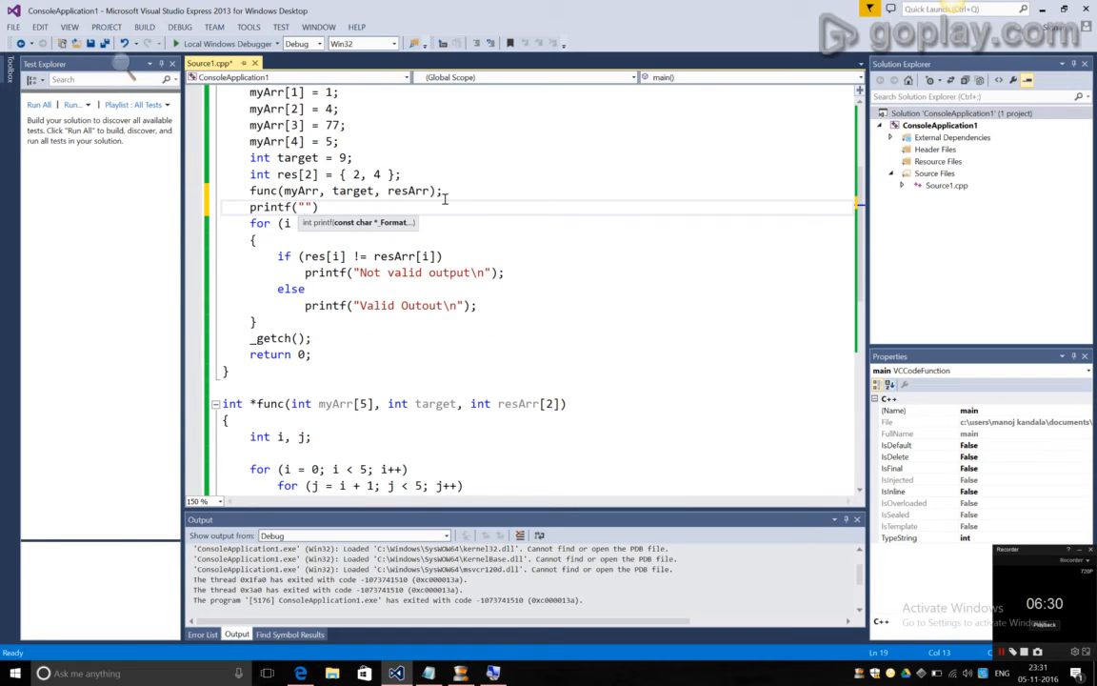
type("%d")
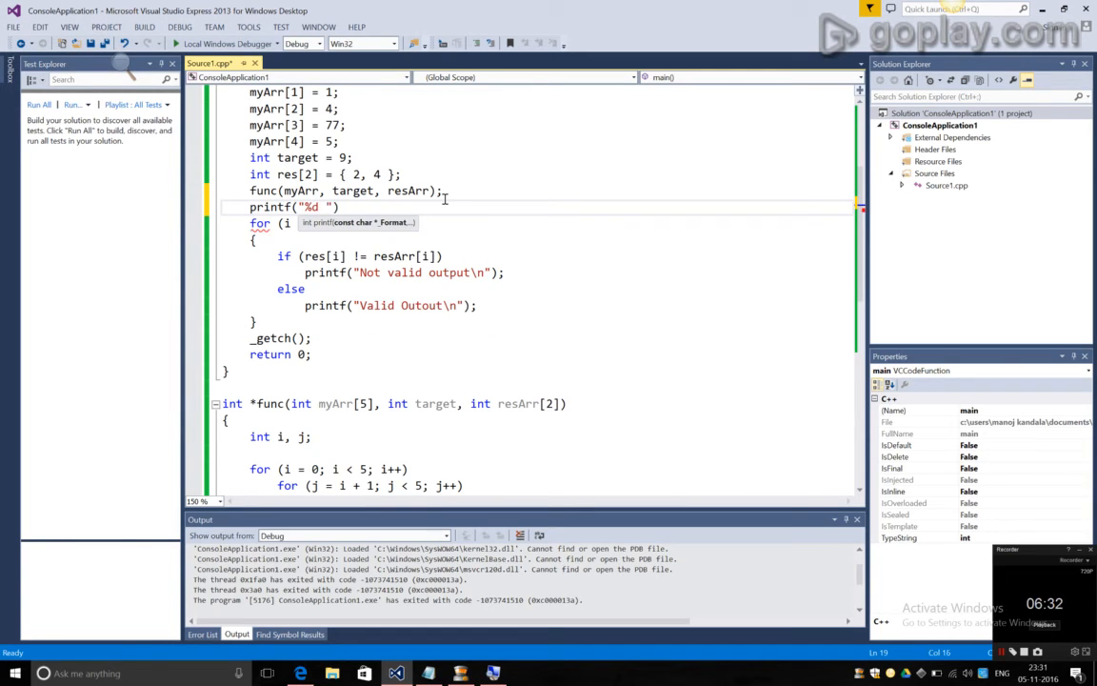
type("%d\\n")
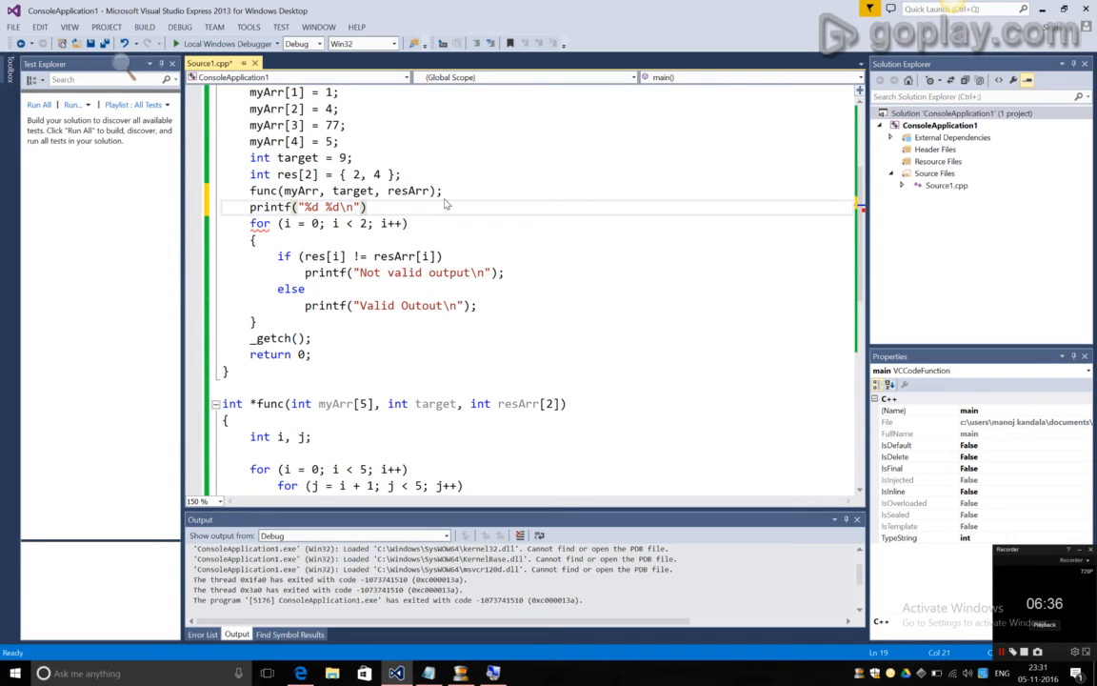
type("resArr")
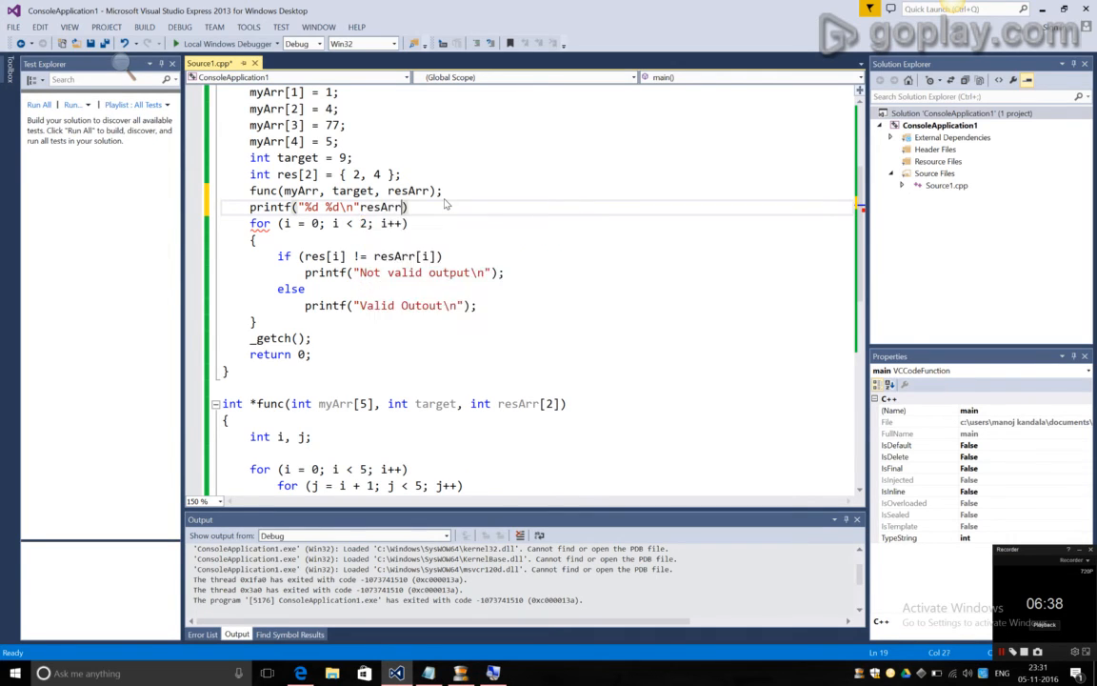
type("[0],")
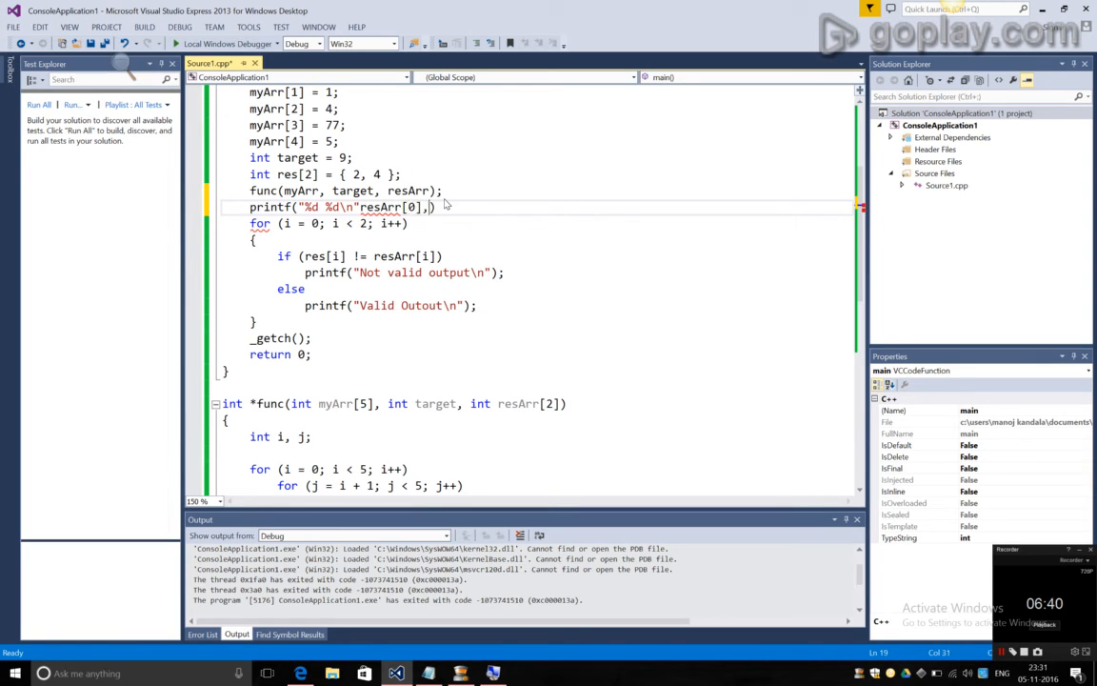
type("resArr[1")
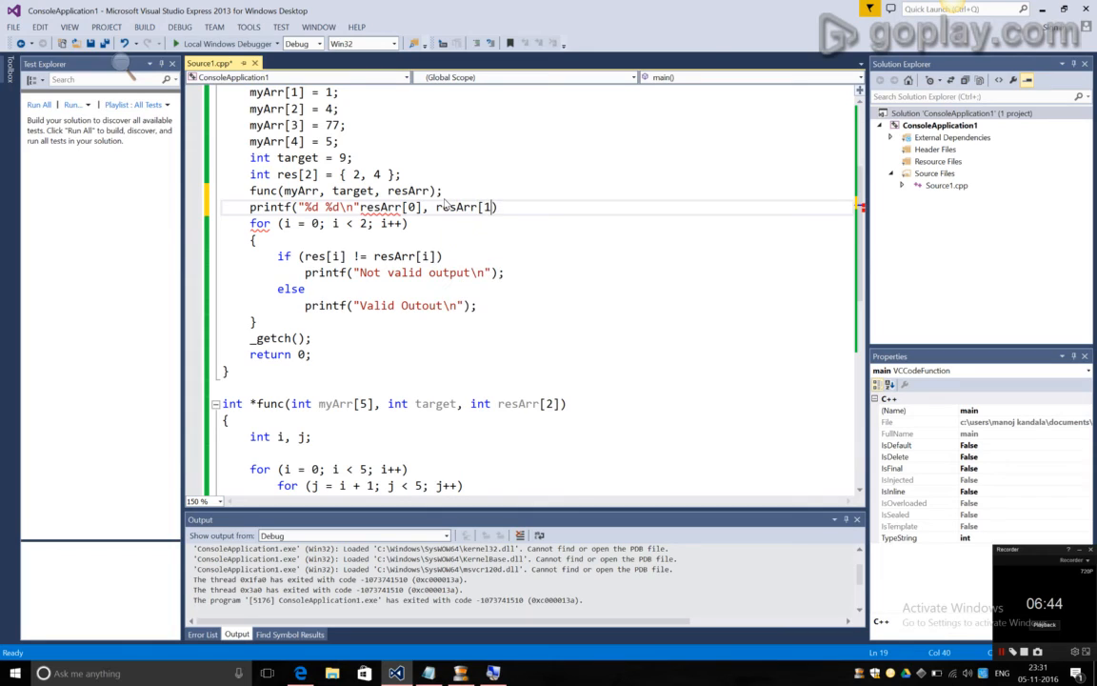
type(")")
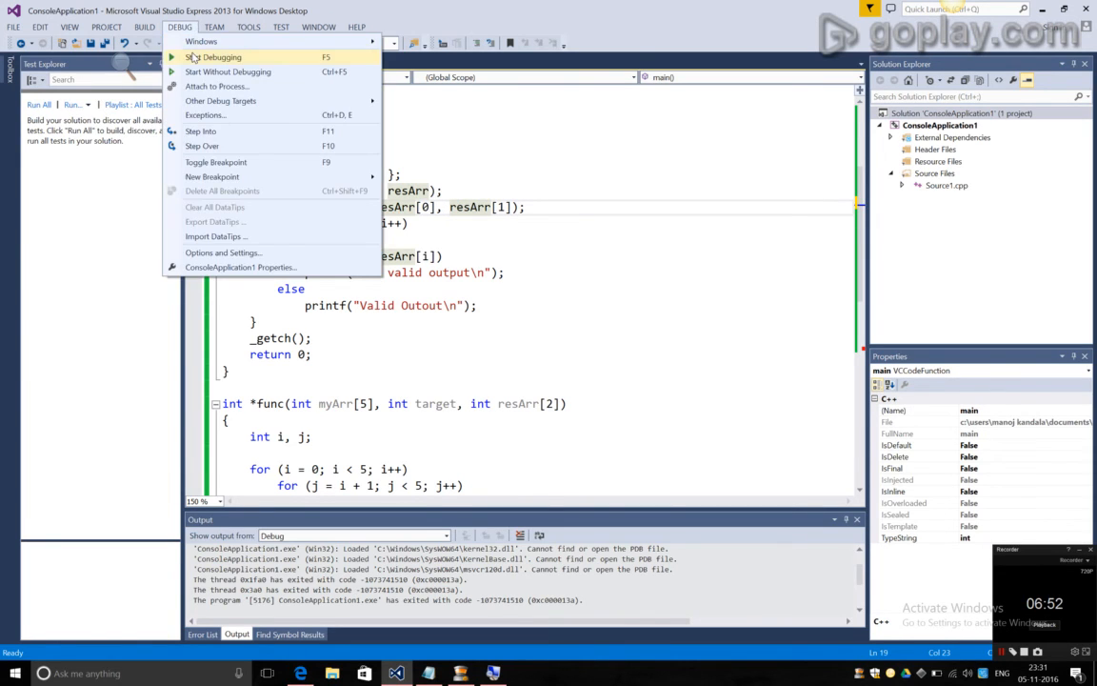
Run the program to see the indices printed as 2 2 before the checks.
left_click(221, 57)
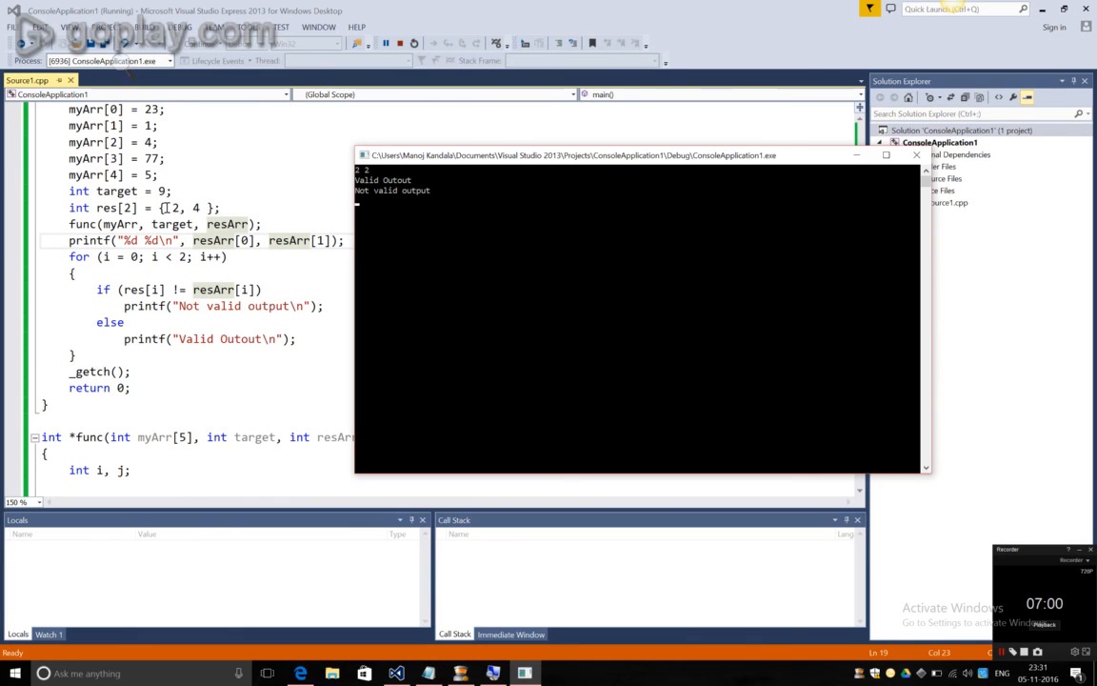
mouse_move(416, 238)
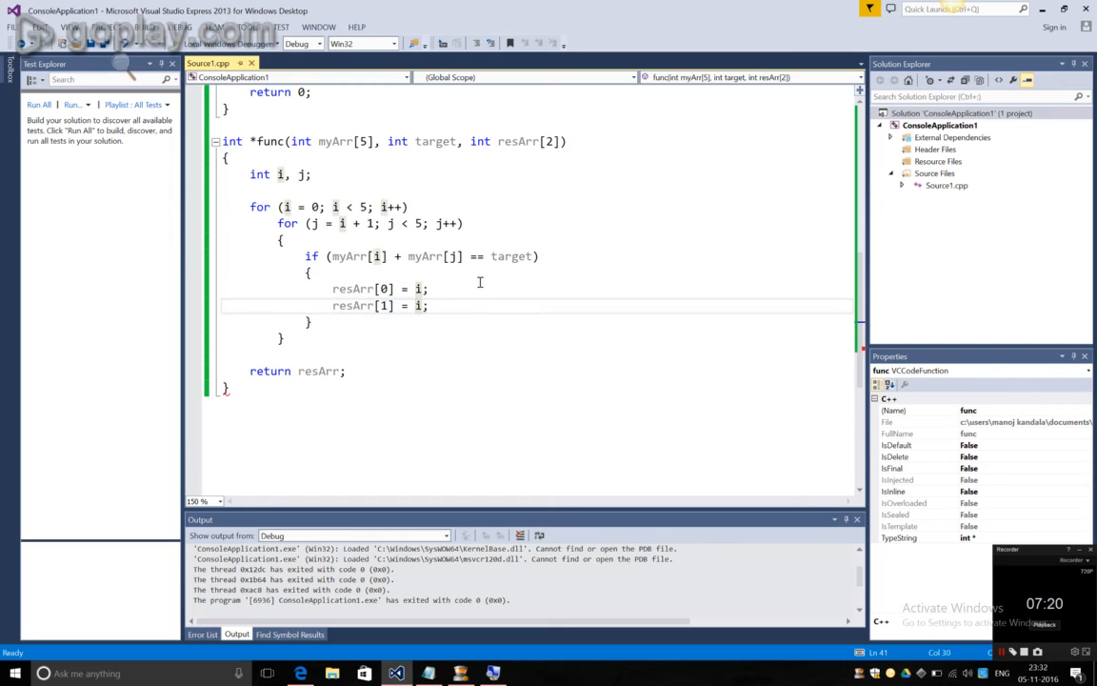
Fix func to store j in resArr[1] and run it, printing 'Valid Output' for both checks.
type("j")
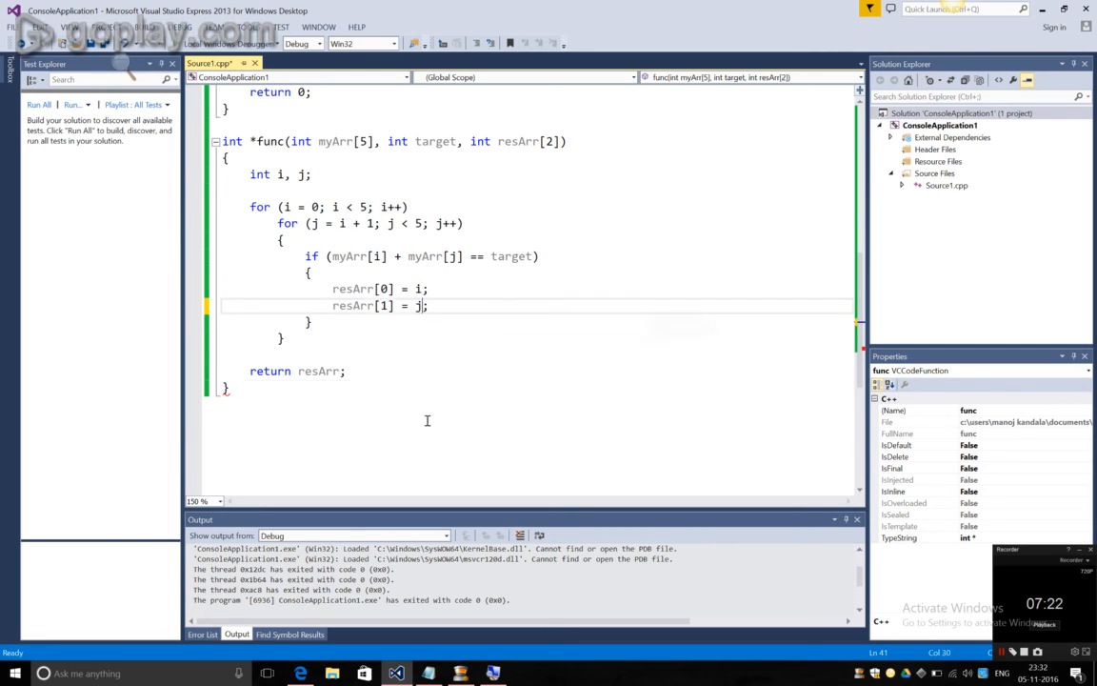
scroll("up", 3)
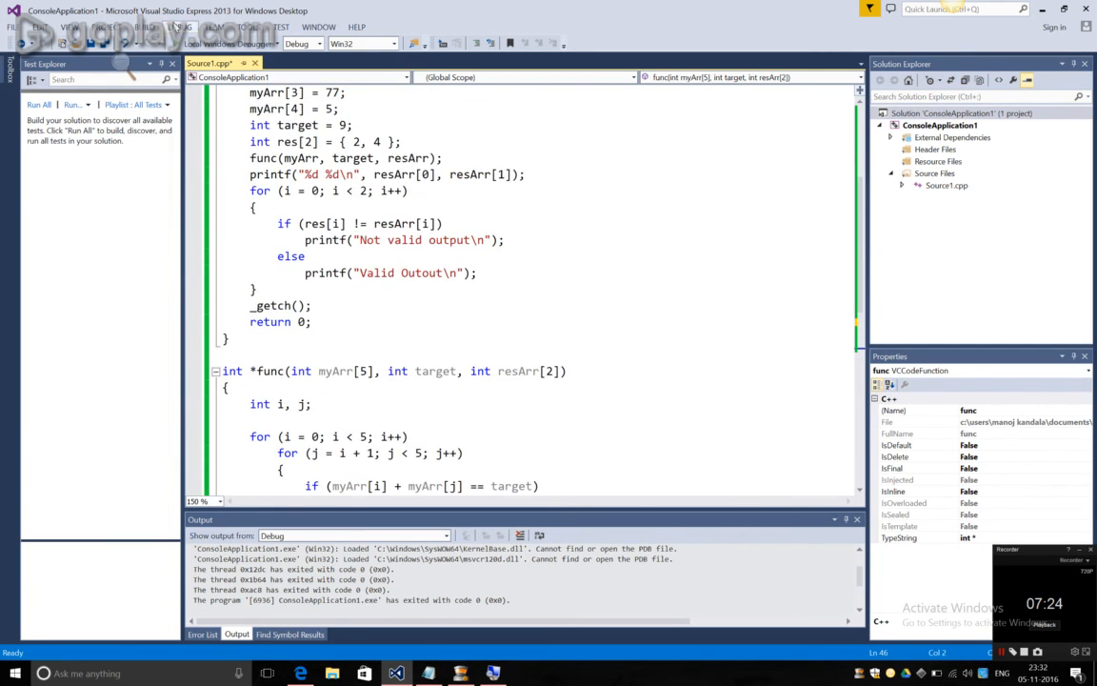
left_click(413, 44)
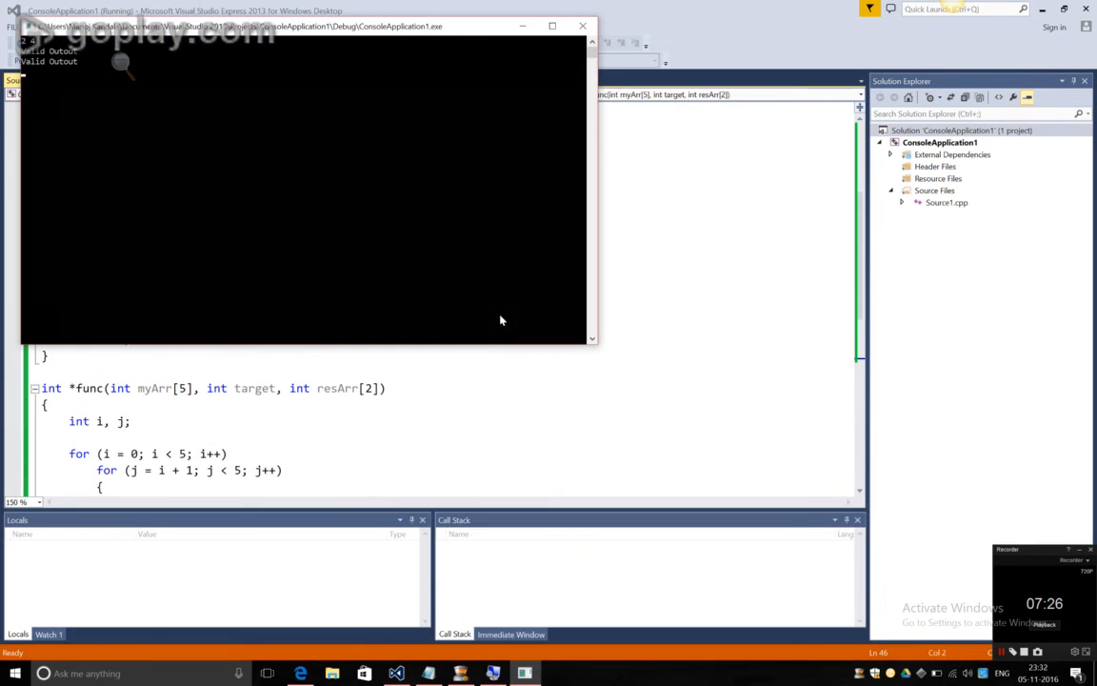